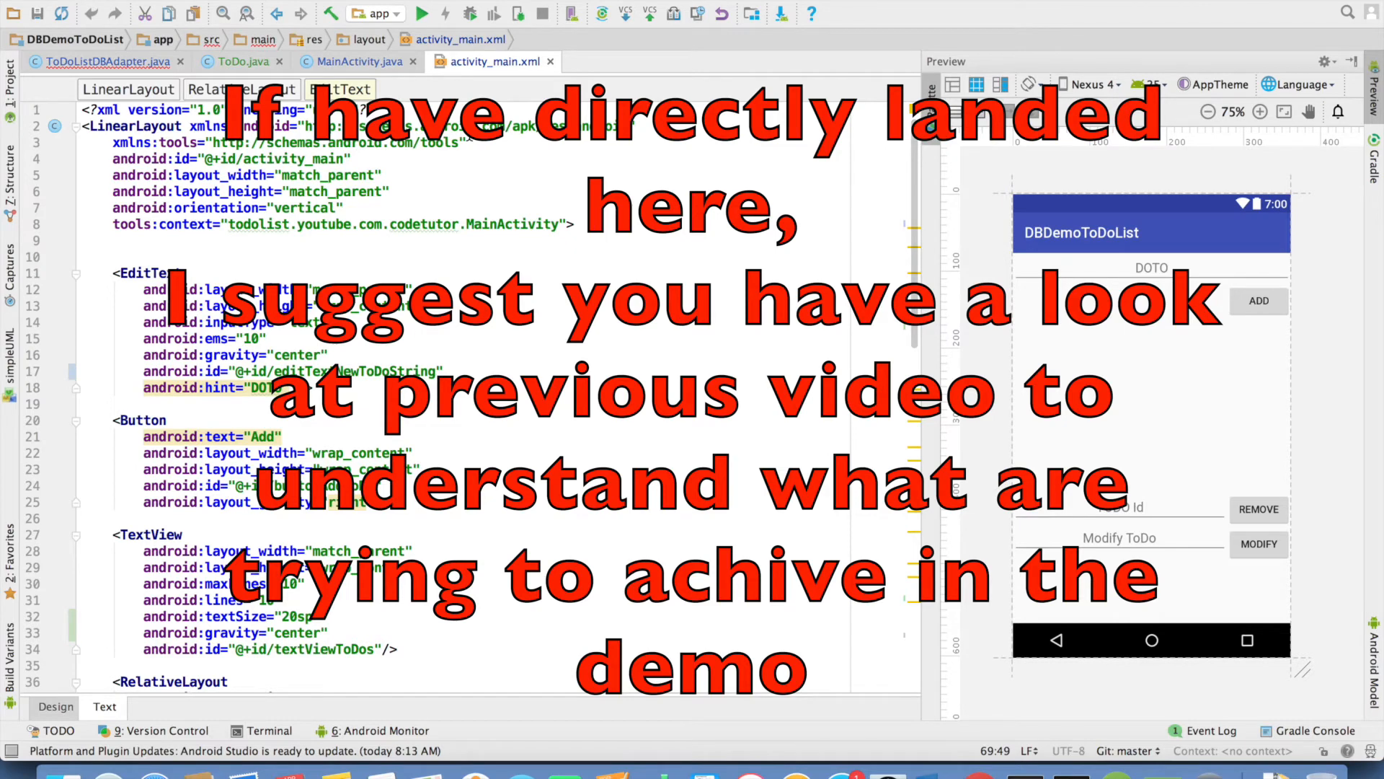
Step: Switch from the layout XML to ToDoListDBAdapter.java and place the caret in insert()
left_click(105, 61)
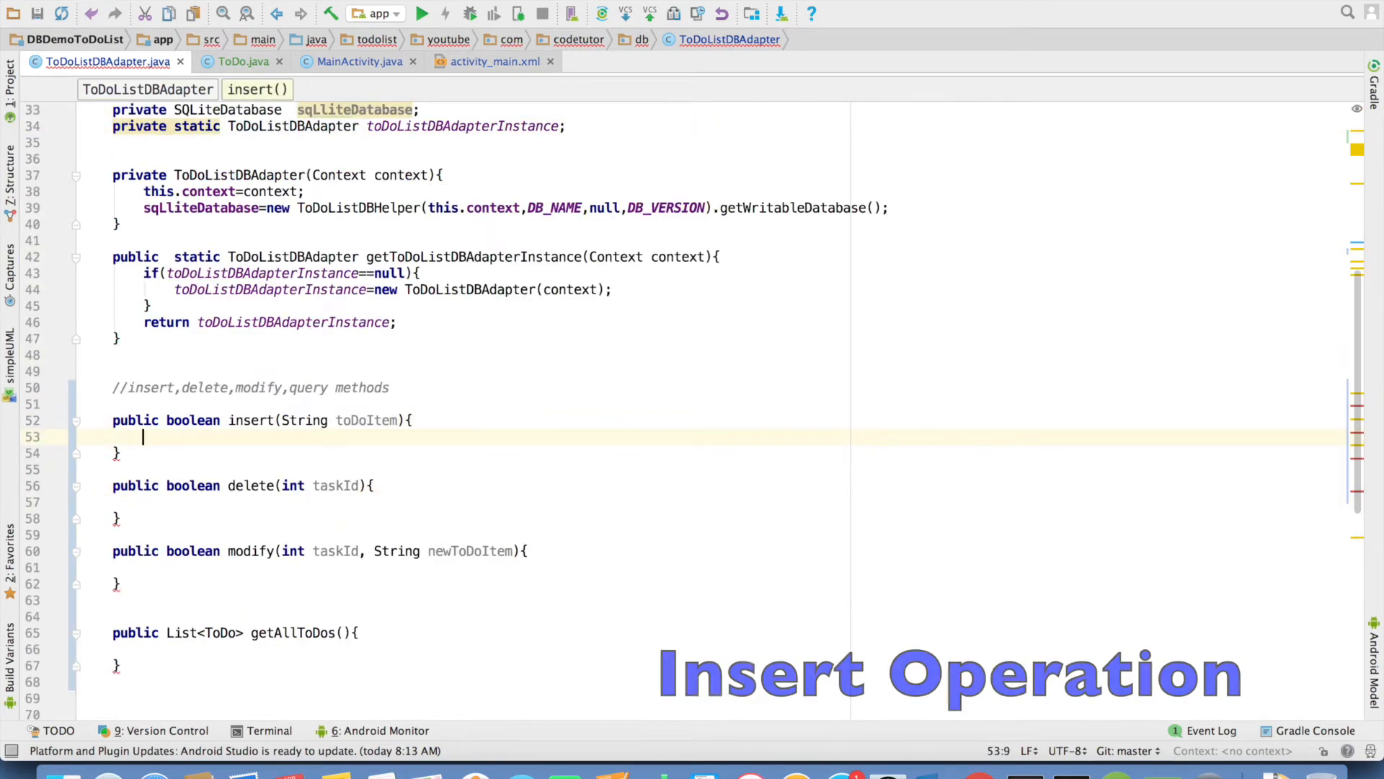
Step: Create ContentValues in insert() and put COLUMN_TODO with toDoItem
type("Con")
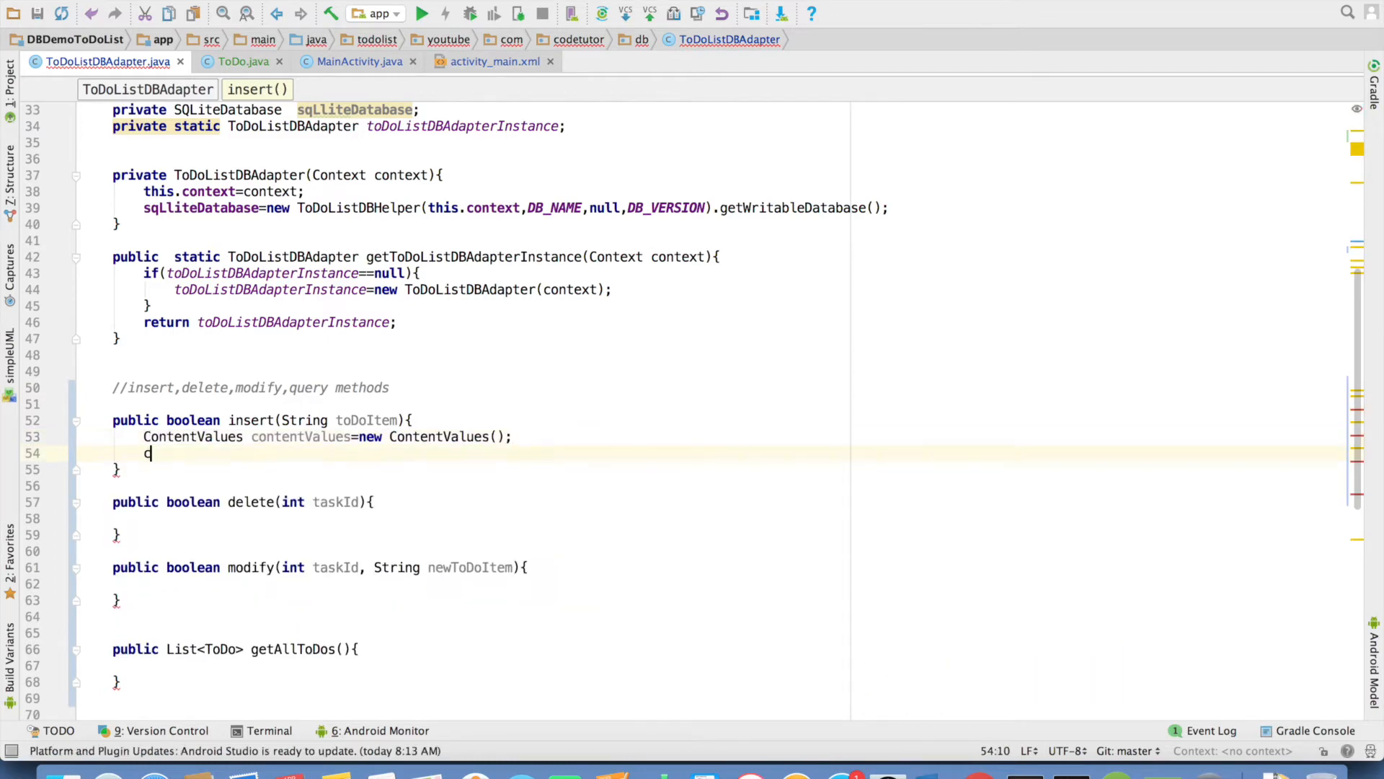
type("ontentValues.put(COLUMN_TODO,);")
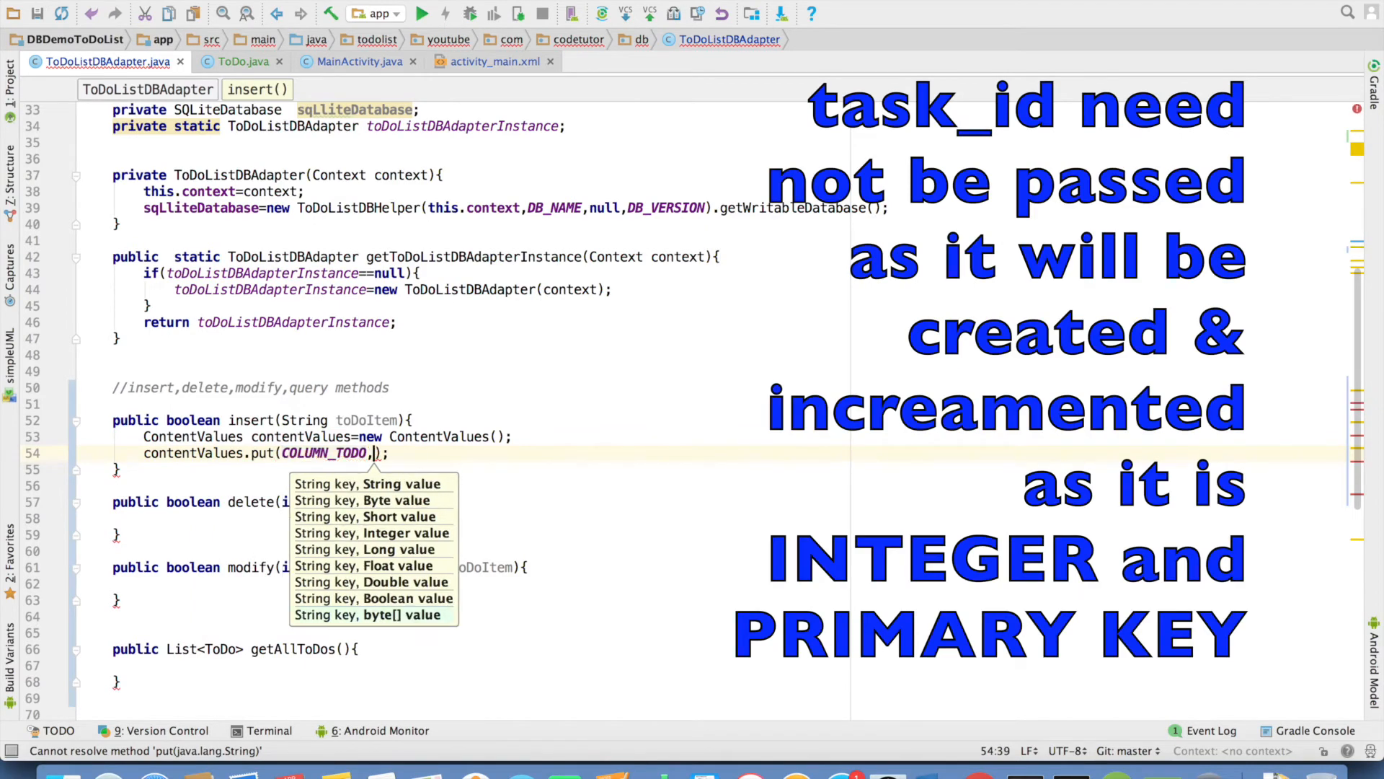
type("toDoItem")
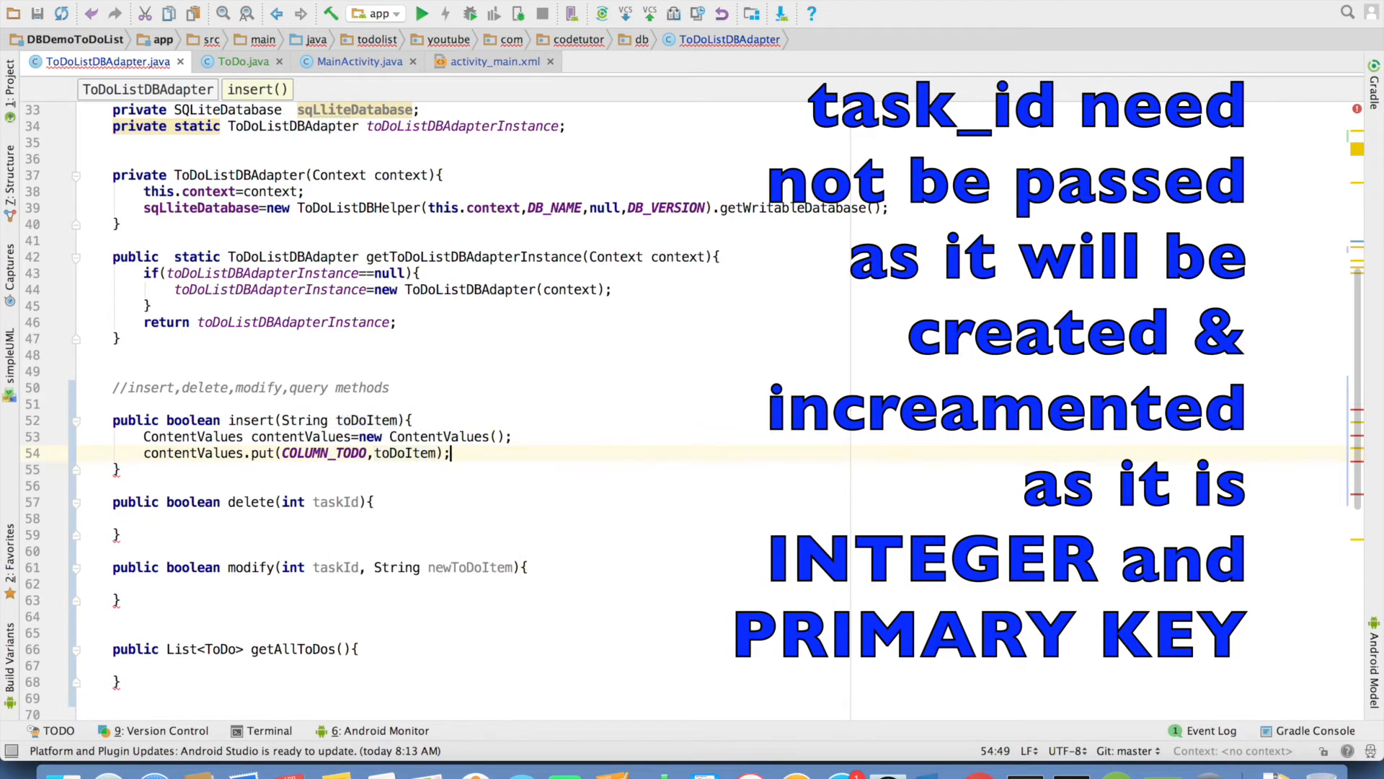
Step: Return sqlliteDatabase.insert(TABLE_TODO, null, contentValues) > 0 from insert()
type("sqlliteDatabase.insert(TABLE_TODO,")
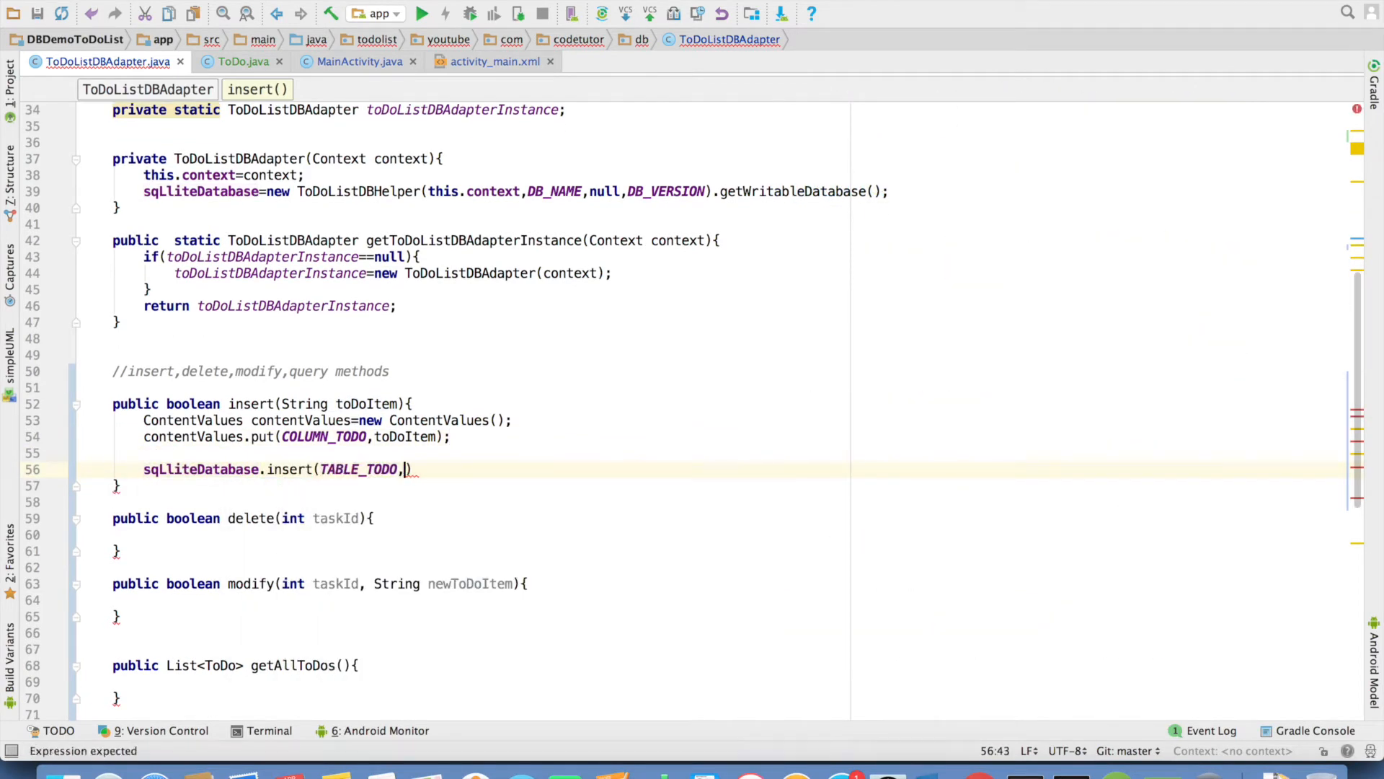
type("null")
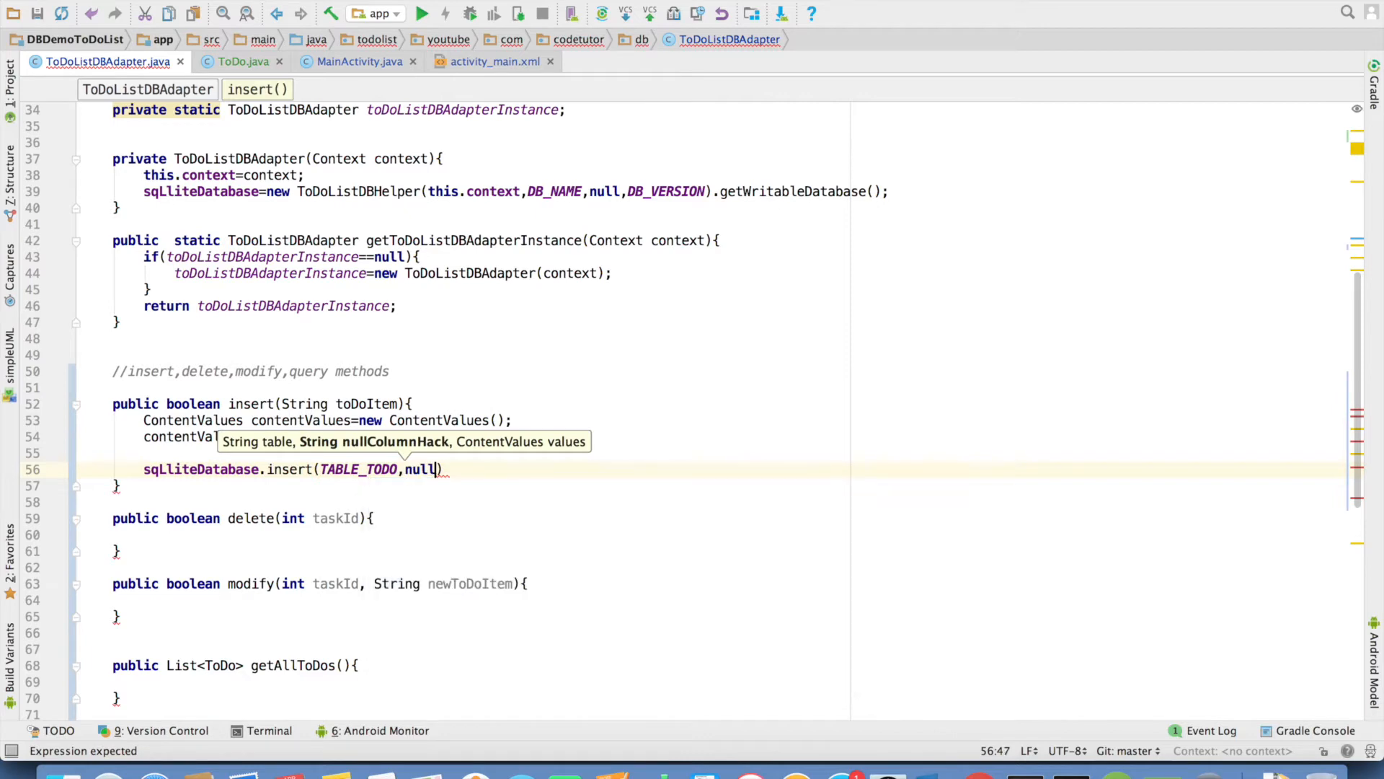
type("contentValues")
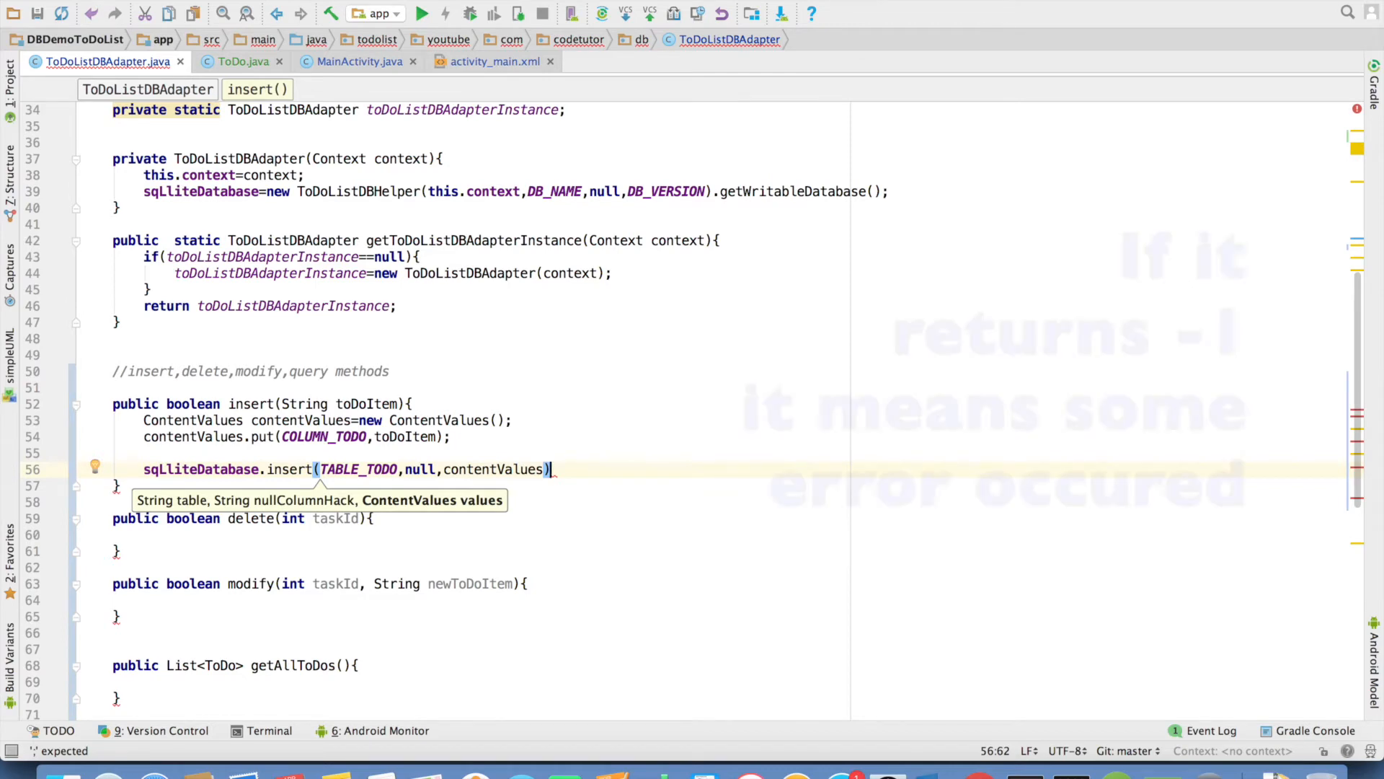
type(">0;")
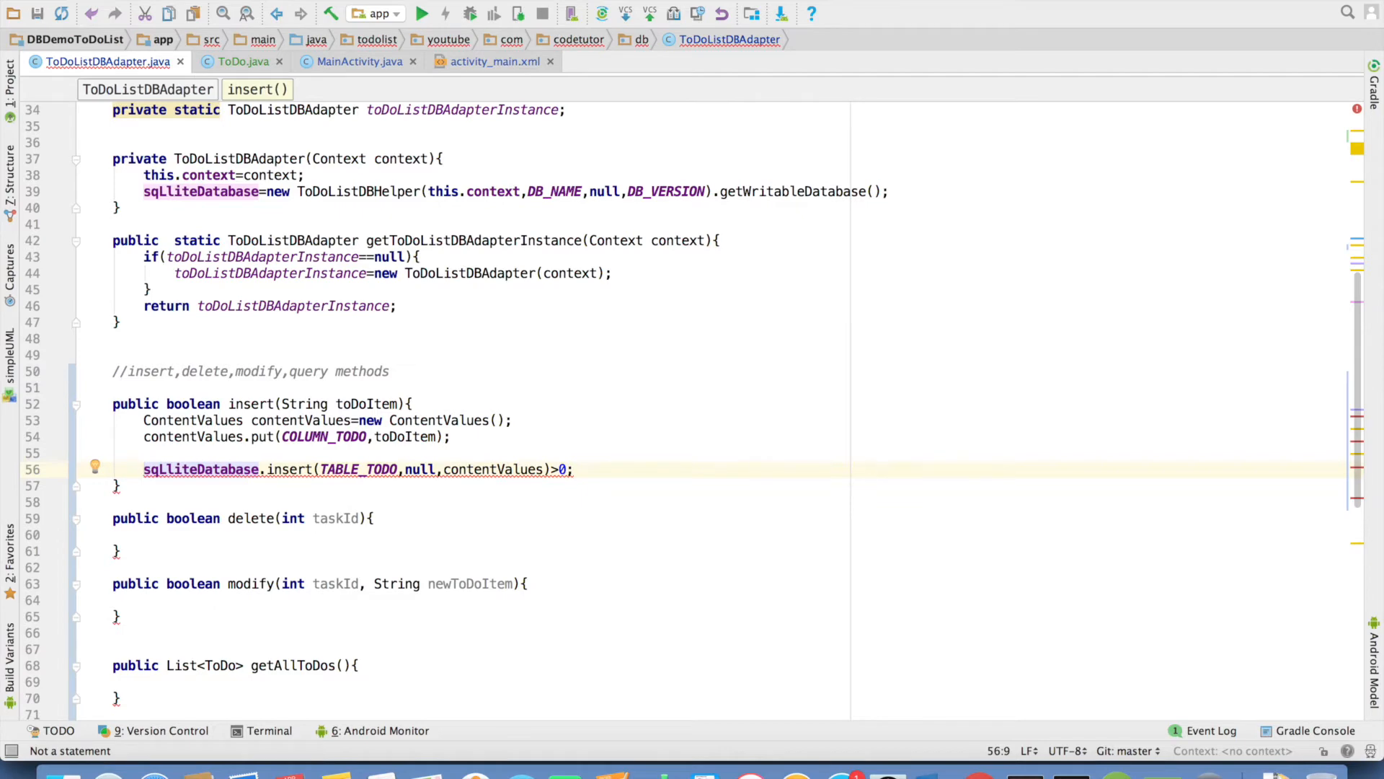
type("return")
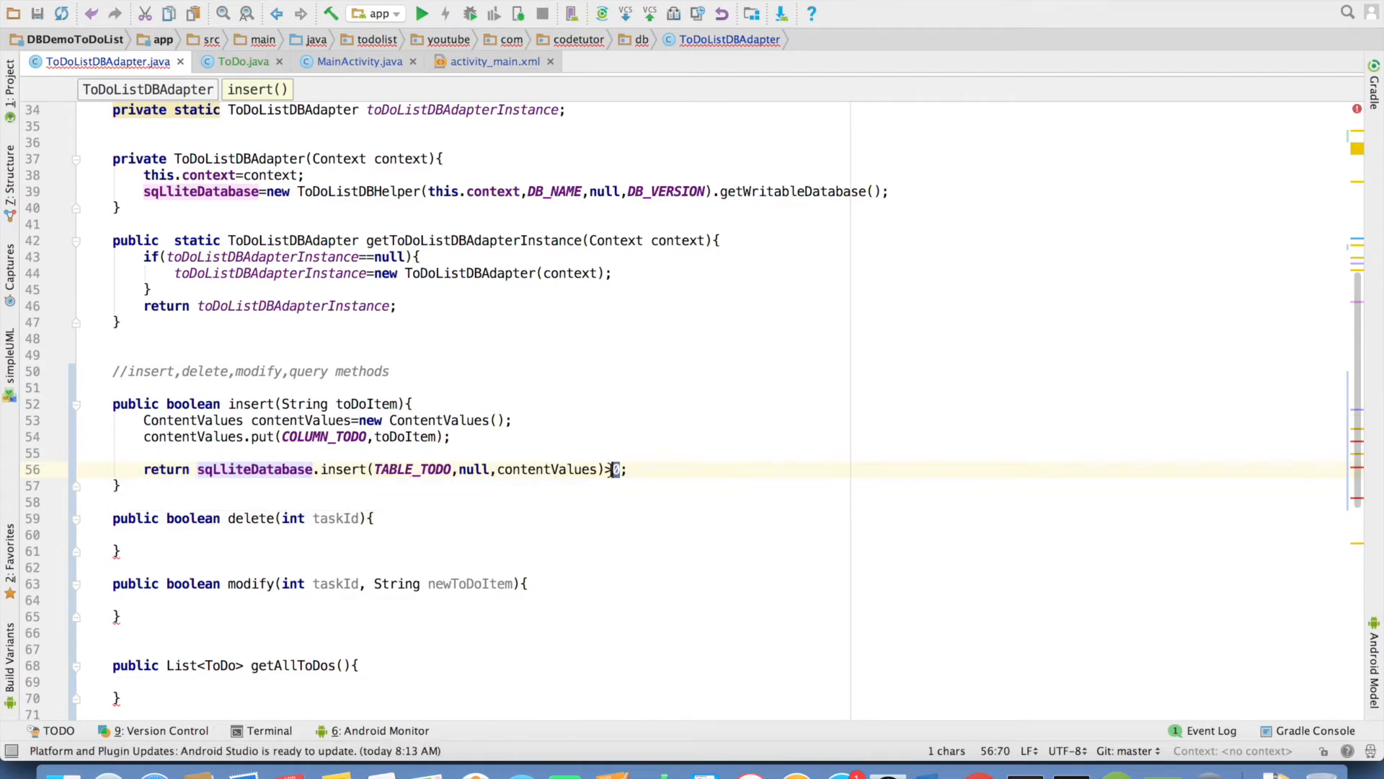
scroll("down", 3)
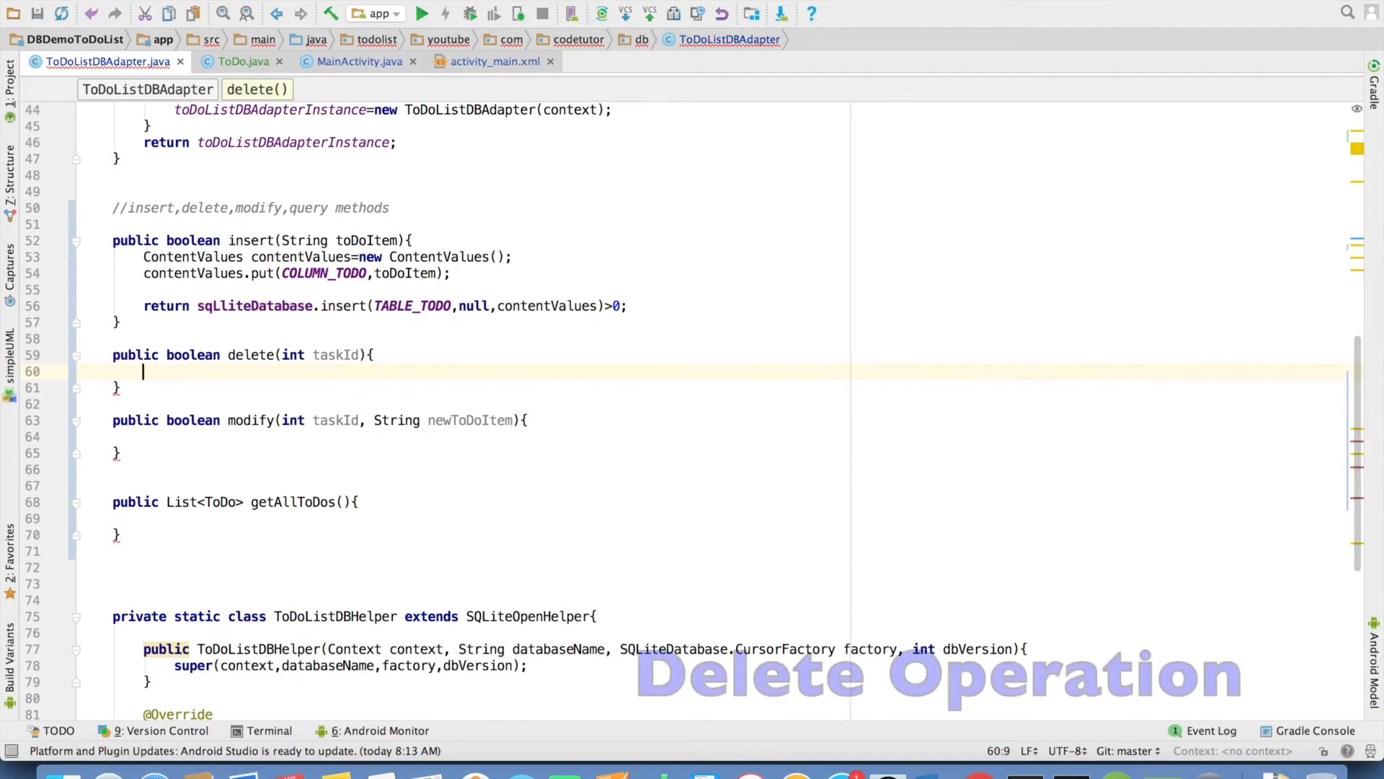
Step: Return sqlliteDatabase.delete(TABLE_TODO, COLUMN_TODO_ID+" = "+taskId, null) > 0 from delete()
type("sqLliteDatabase")
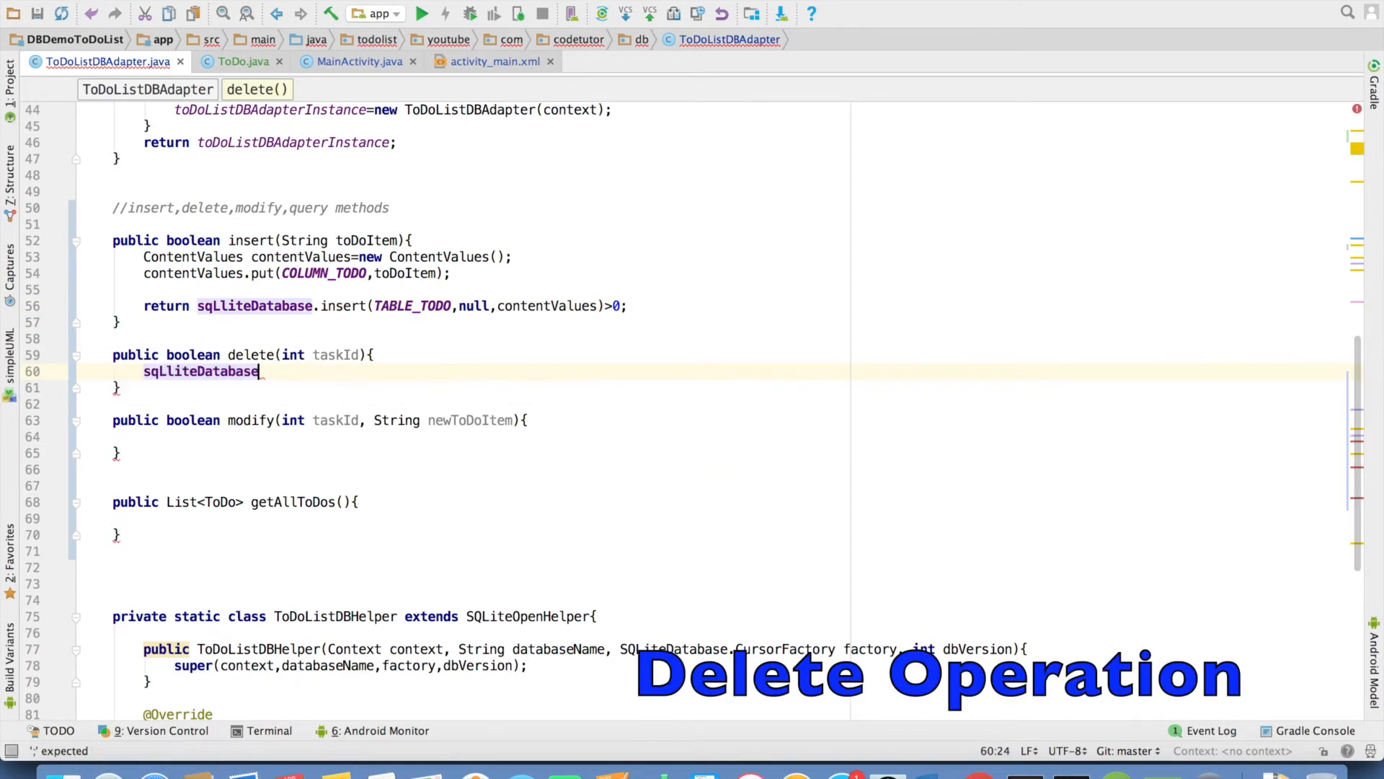
type(".delete()")
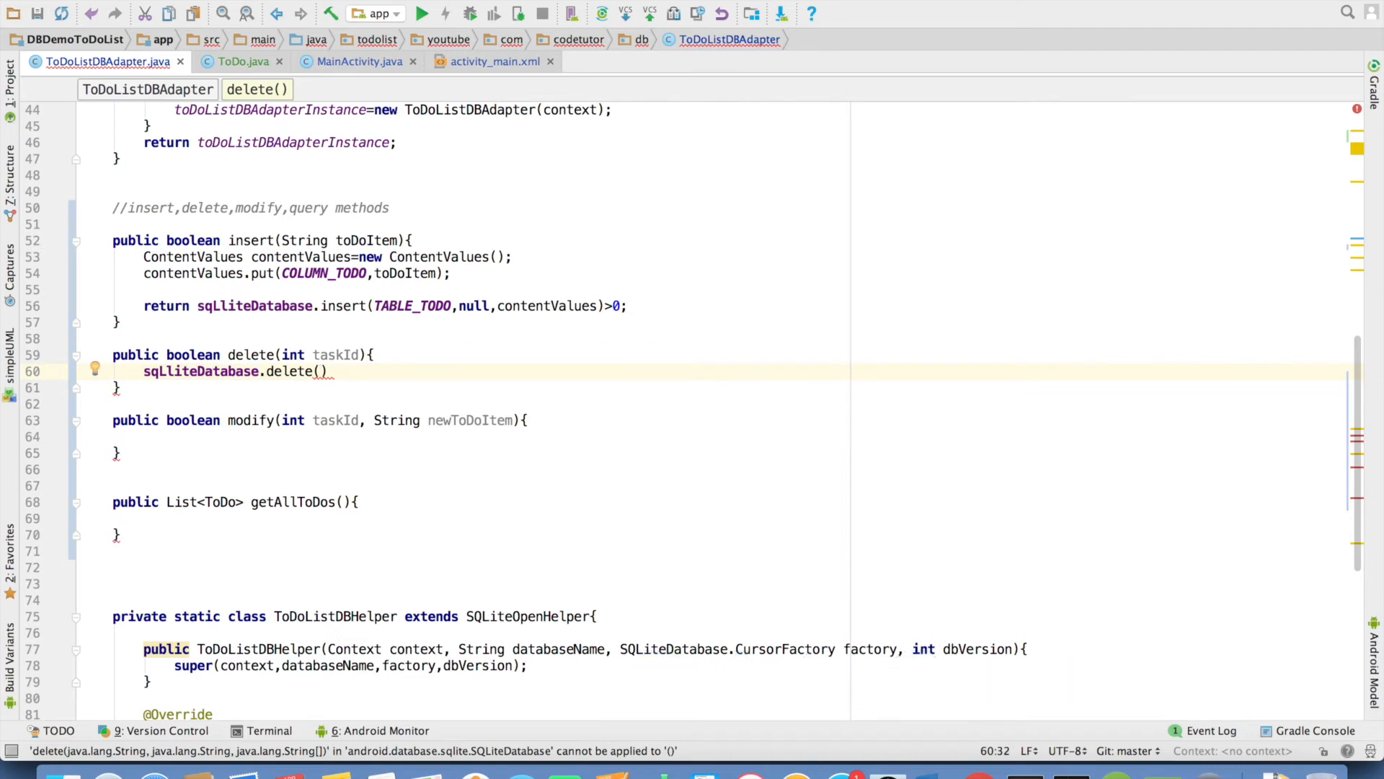
type("TABLE_TODO")
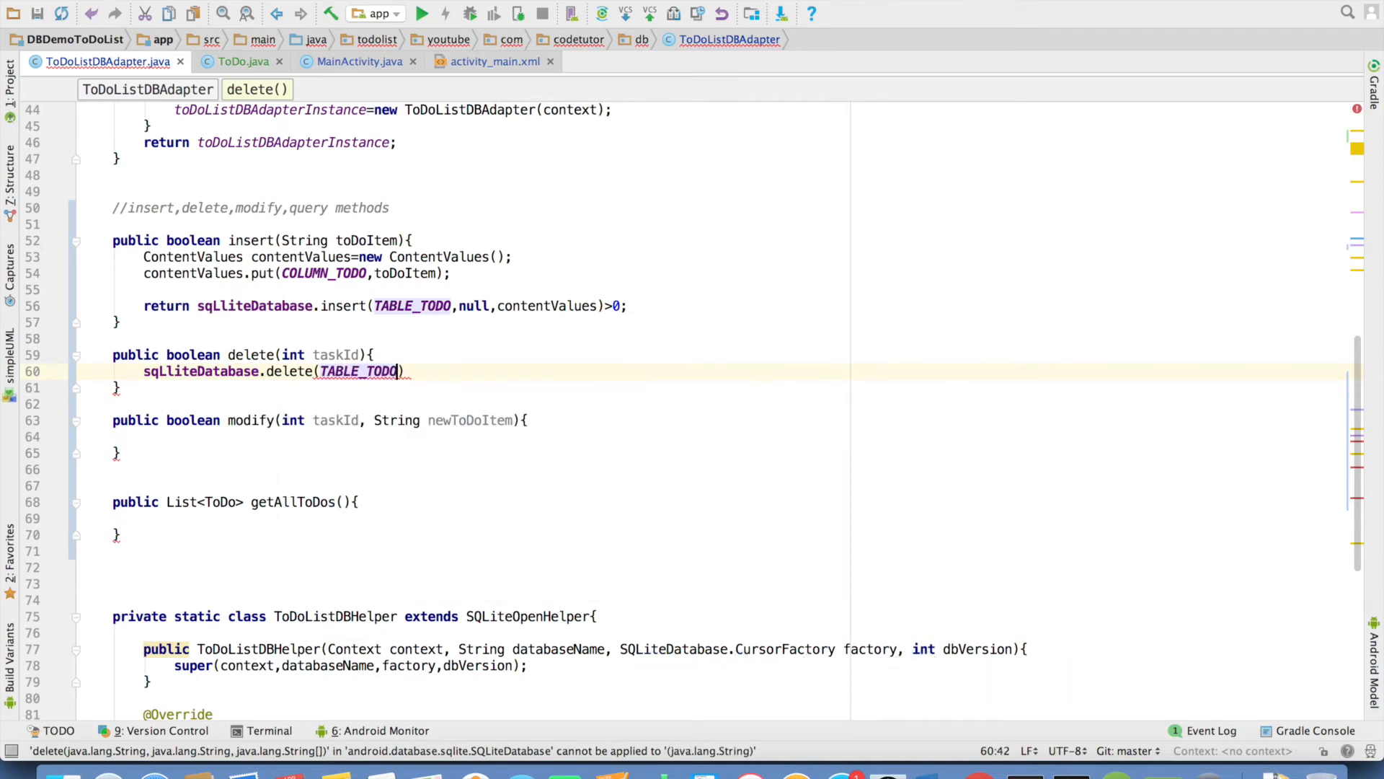
type(",")
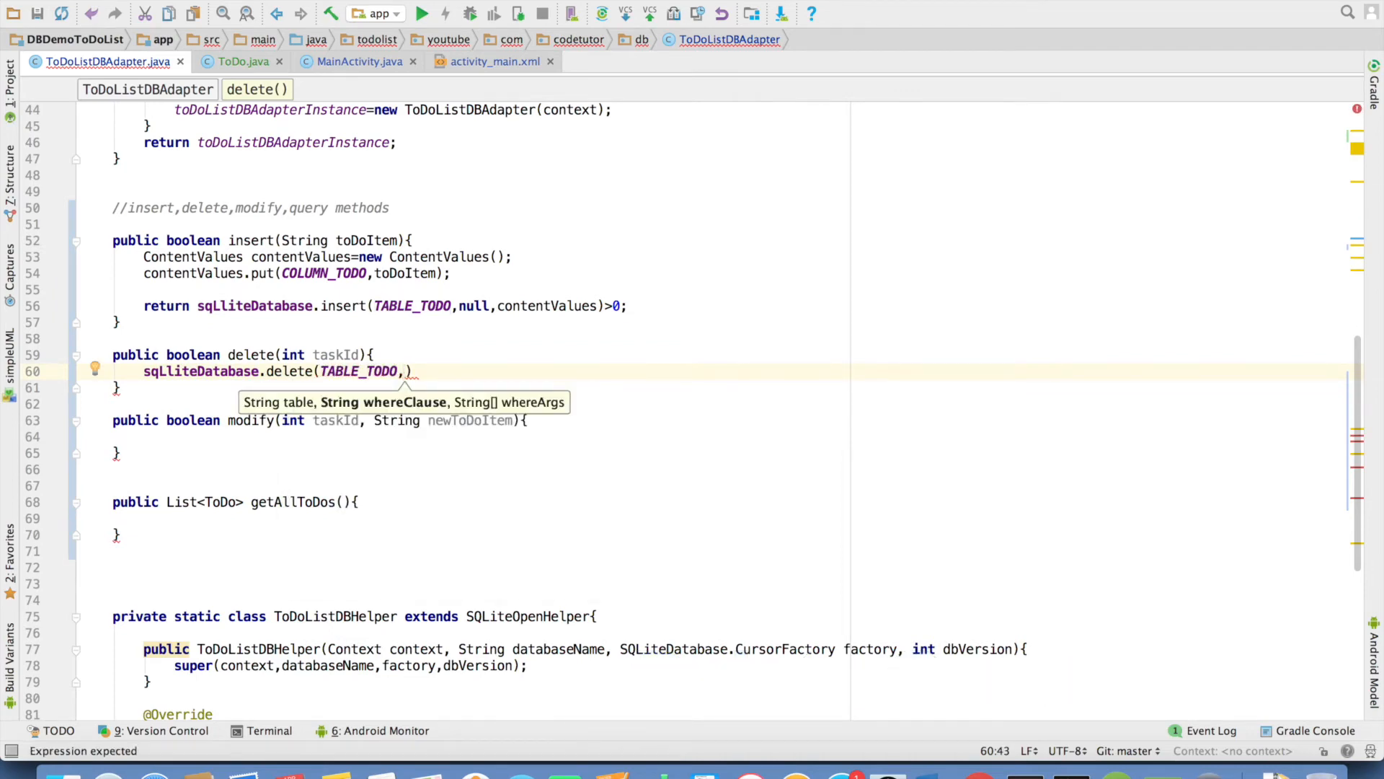
type("COLUMN_TODO_ID+\" \"")
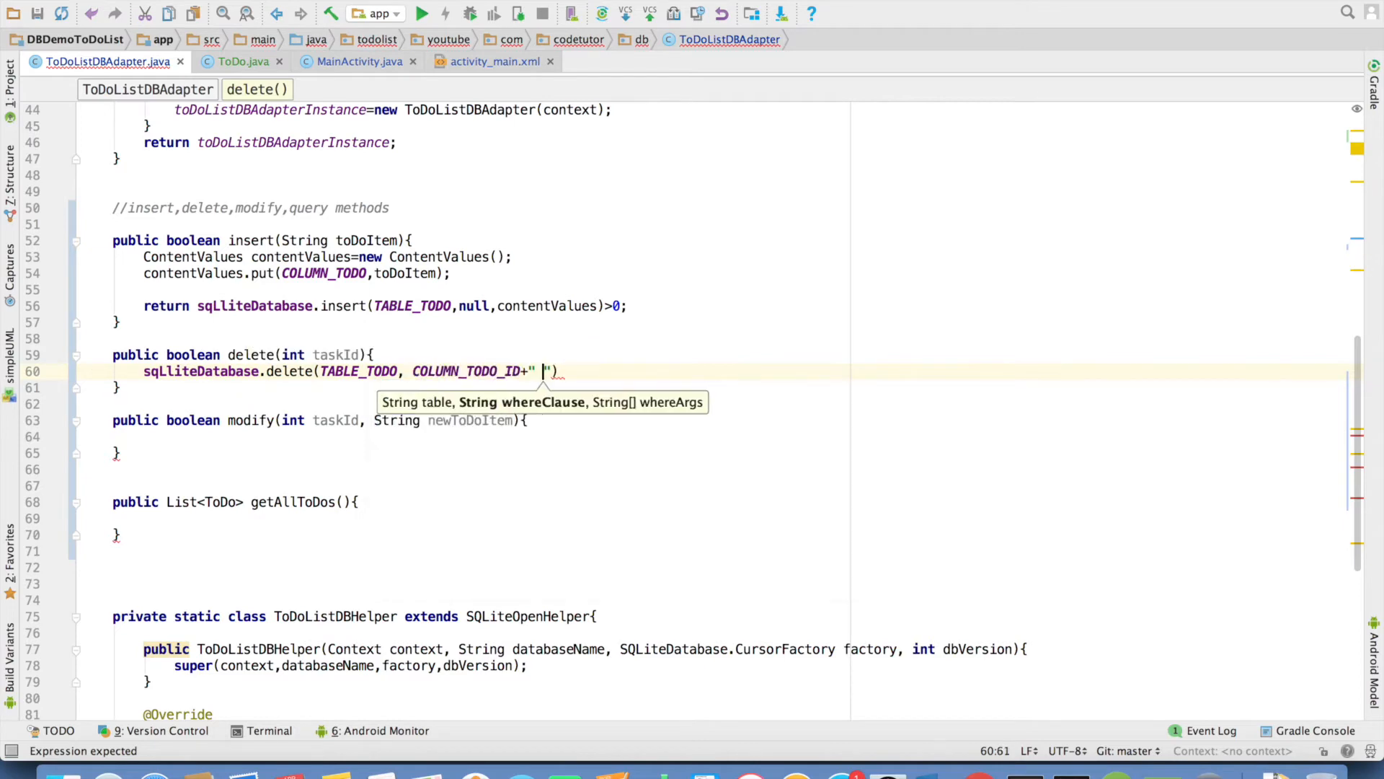
type("= \"+")
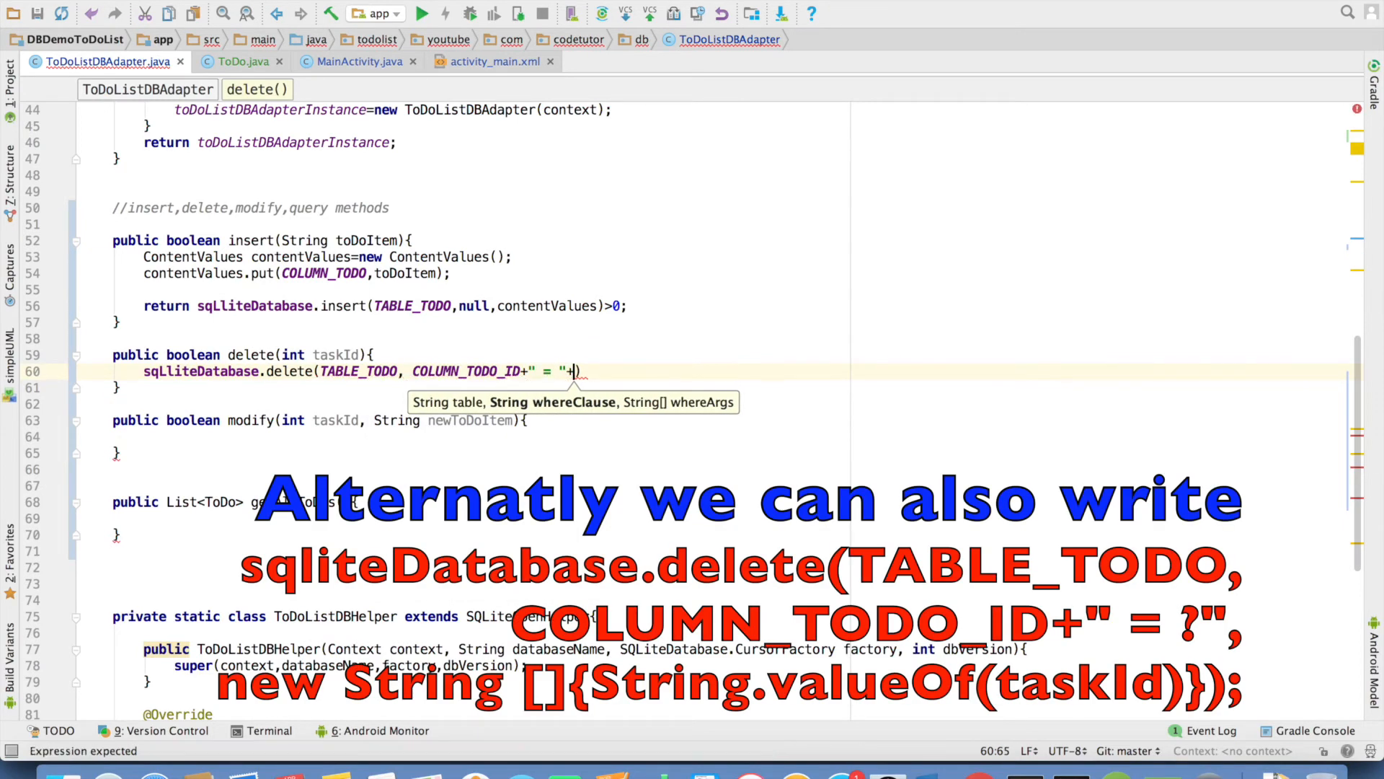
type("taskId,")
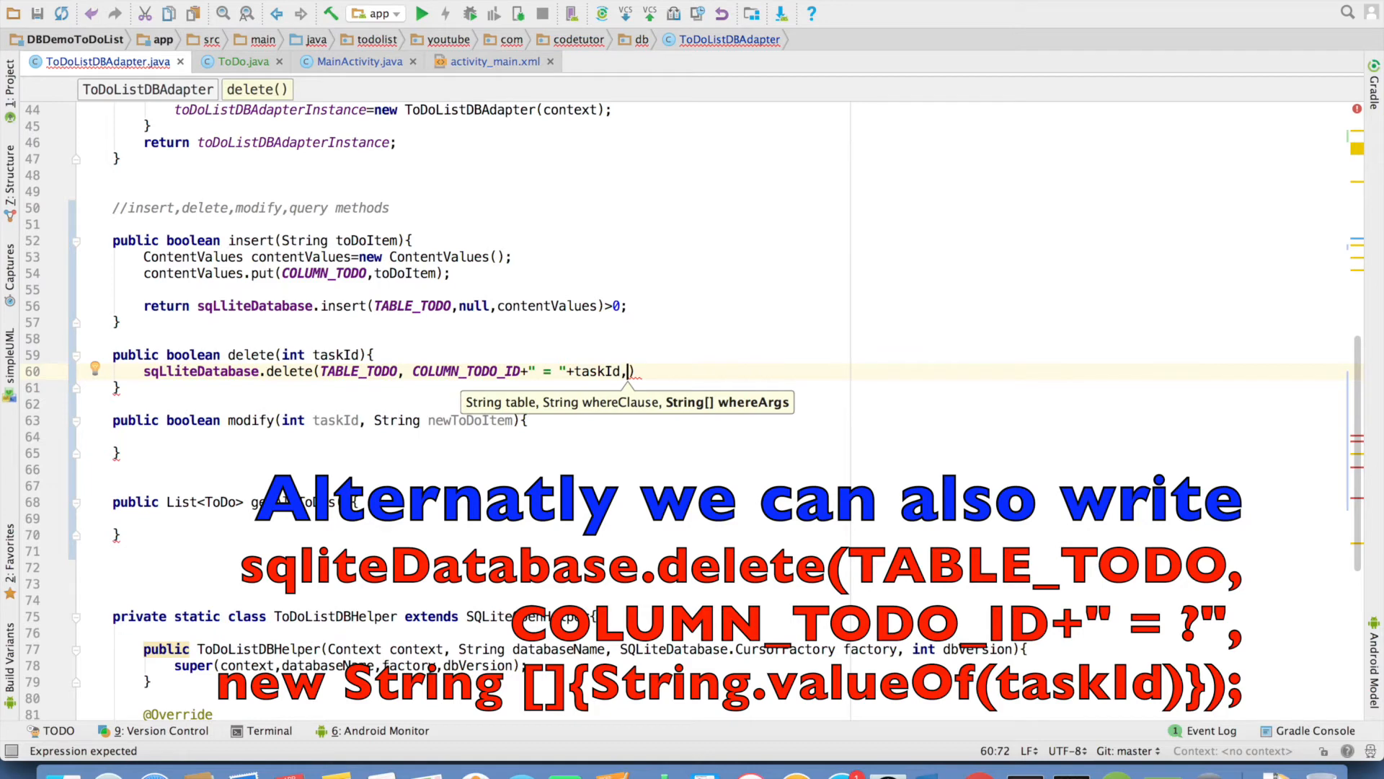
type("null")
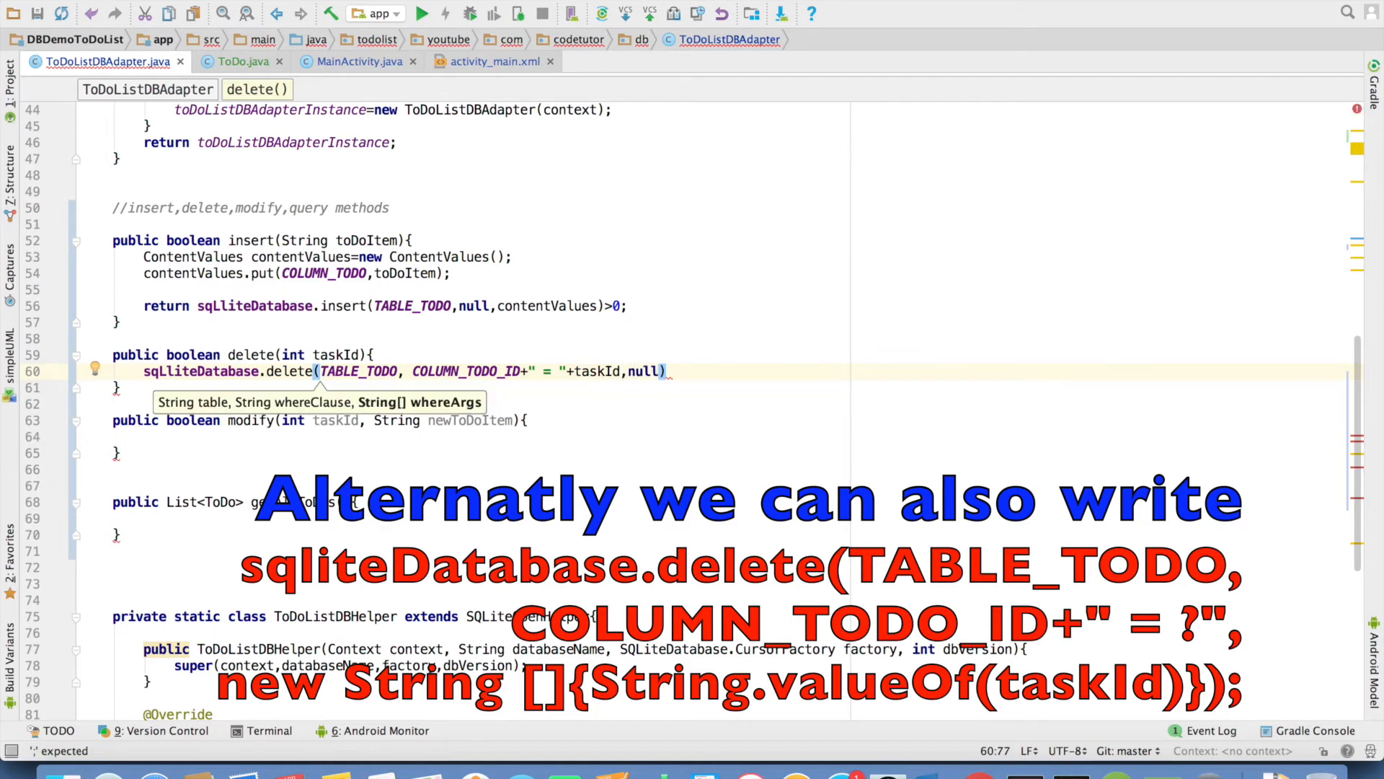
type(">0;")
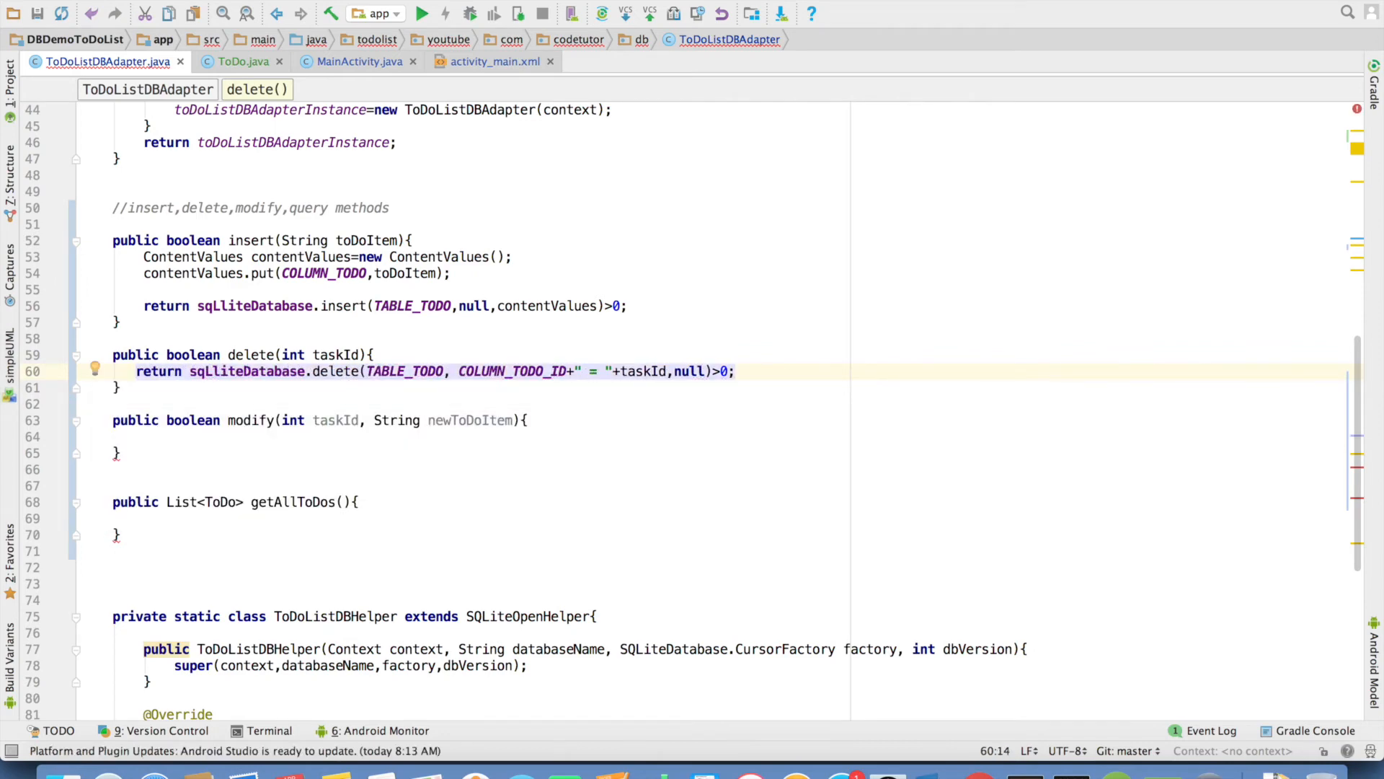
left_click(265, 436)
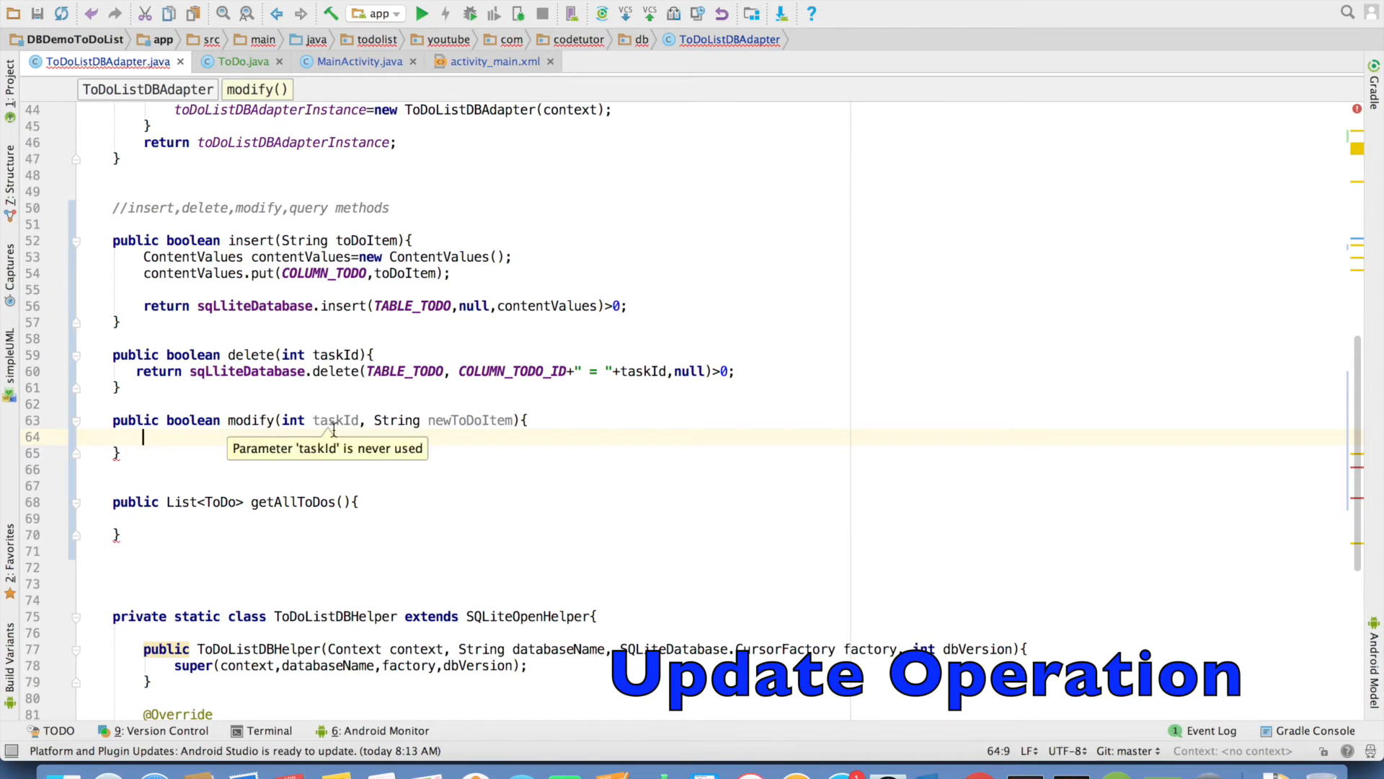
Step: Create ContentValues in modify() and put COLUMN_TODO with newToDoItem
double_click(470, 419)
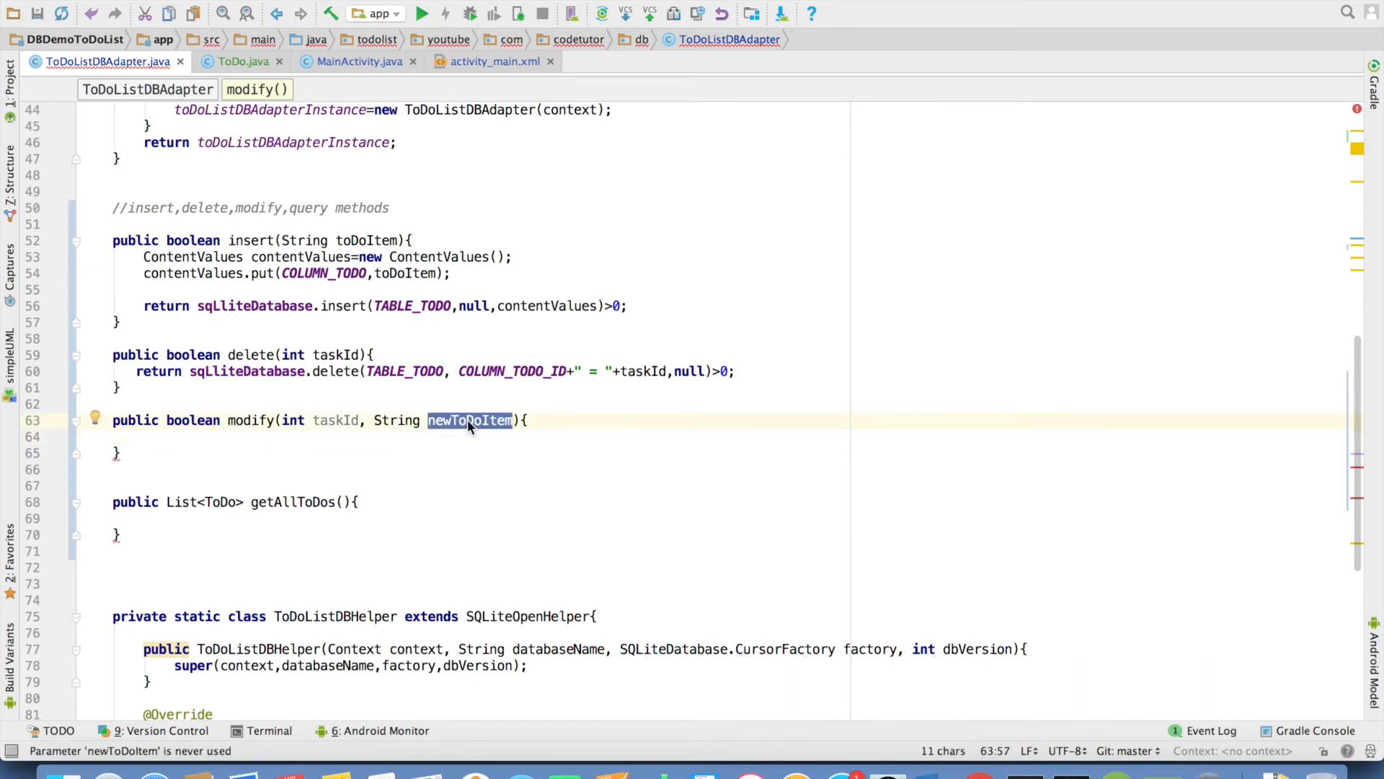
type("Con")
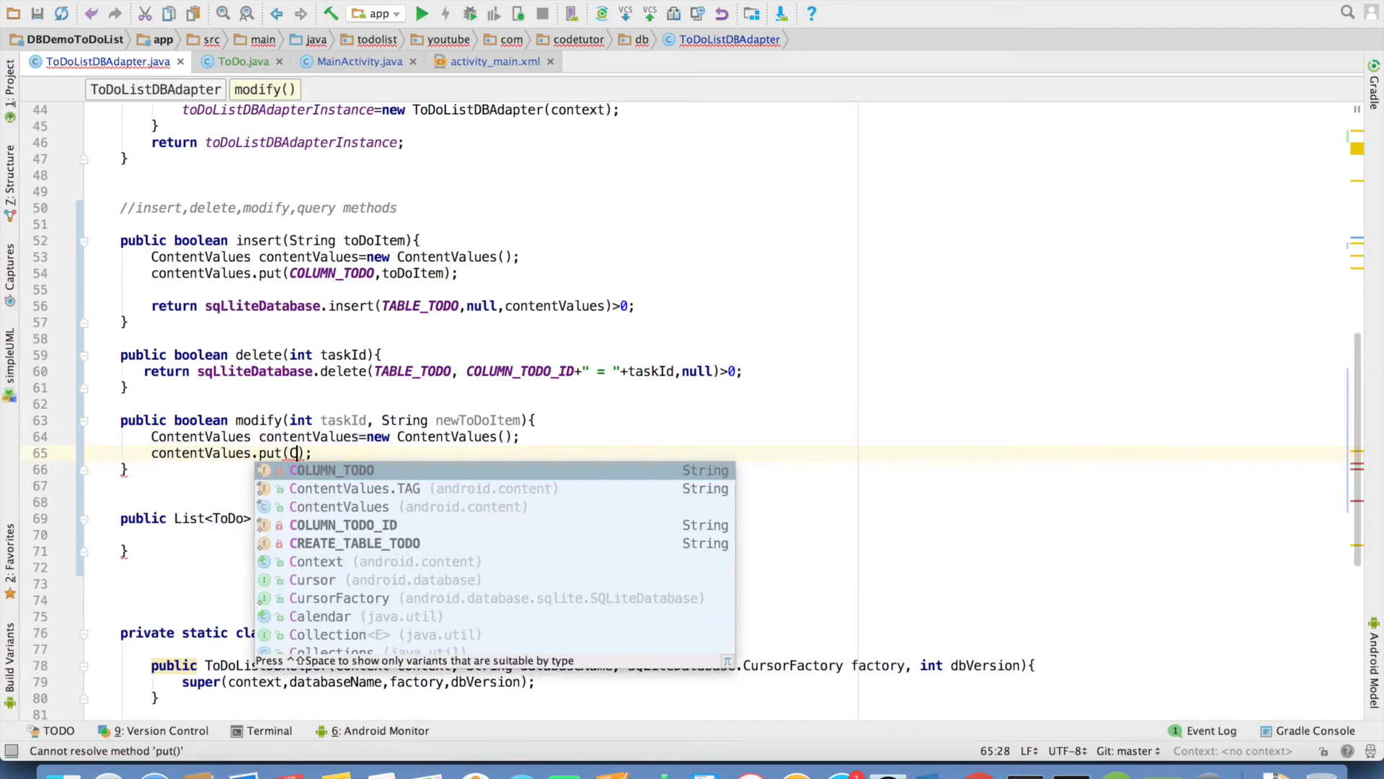
type("COLUMN_TODO,newToDoItem);")
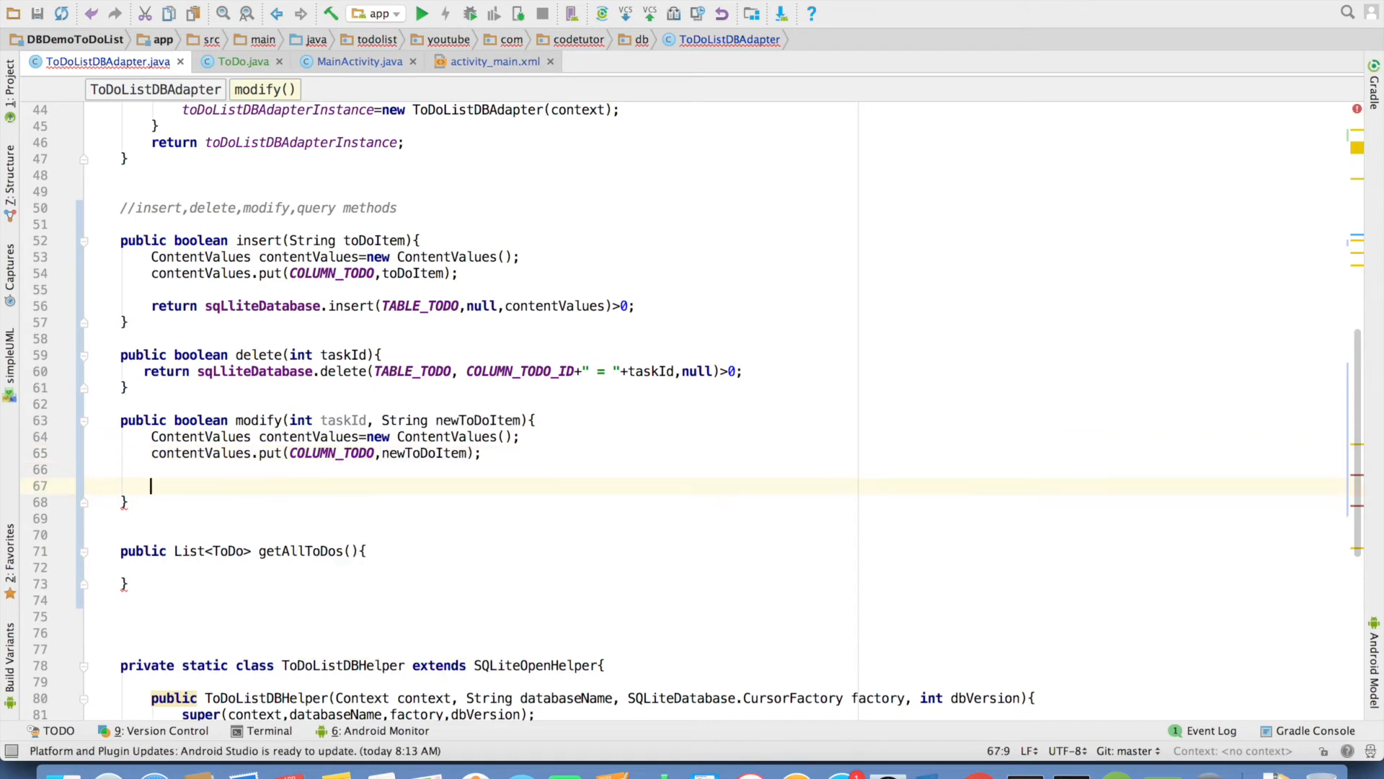
Step: Return sqlliteDatabase.update(TABLE_TODO, contentValues, COLUMN_TODO_ID+" = "+taskId, null) > 0 from modify()
type("sqlliteDatabase.update(TABLE_TODO,)")
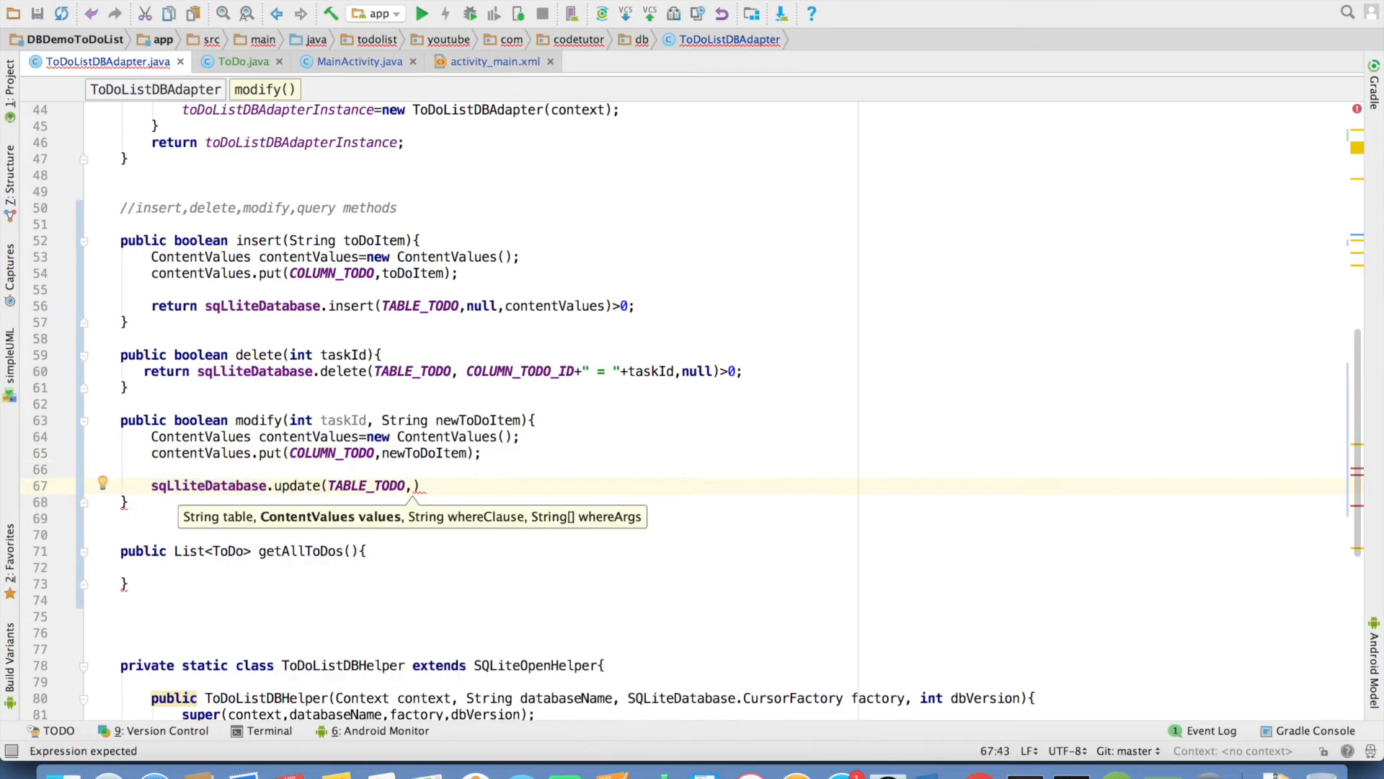
type("contentValues,")
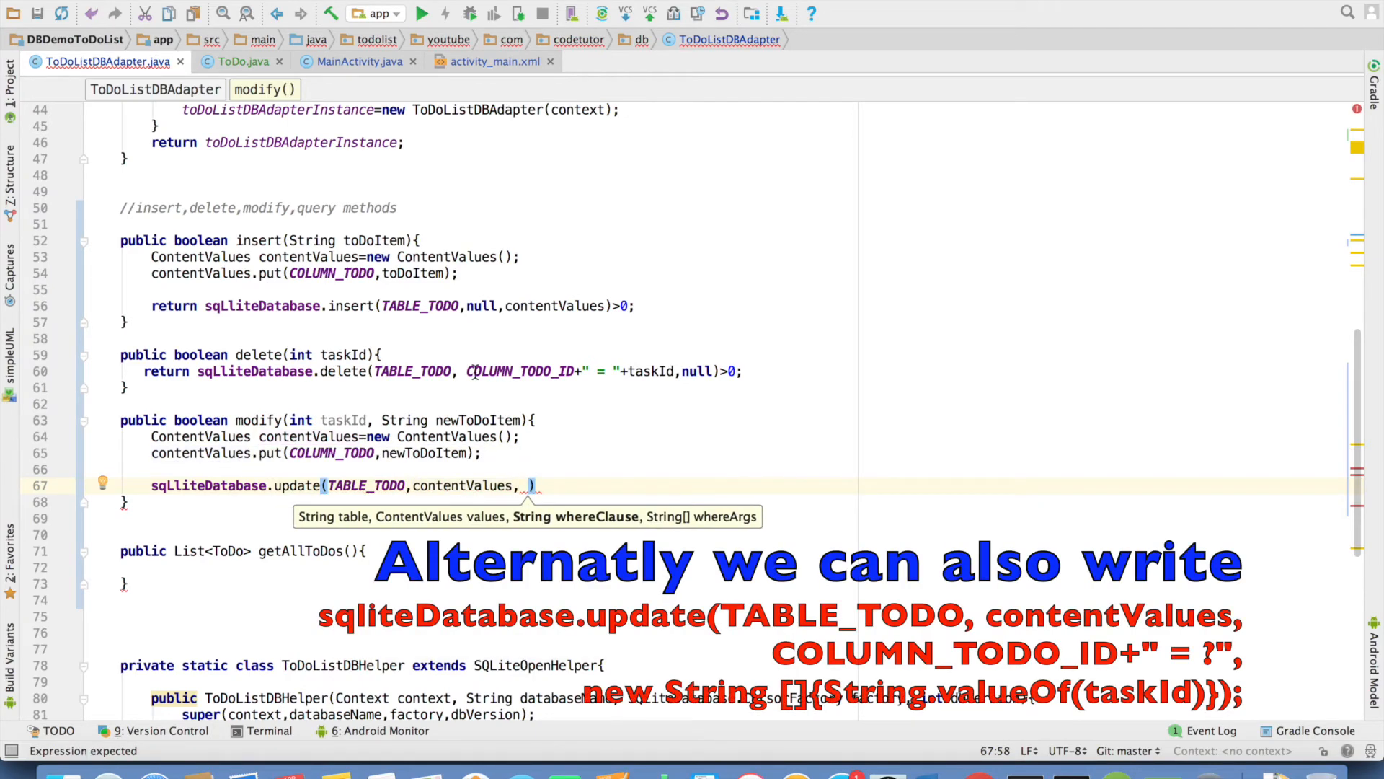
type("COLUMN_TODO_ID+\" = \"+taskId")
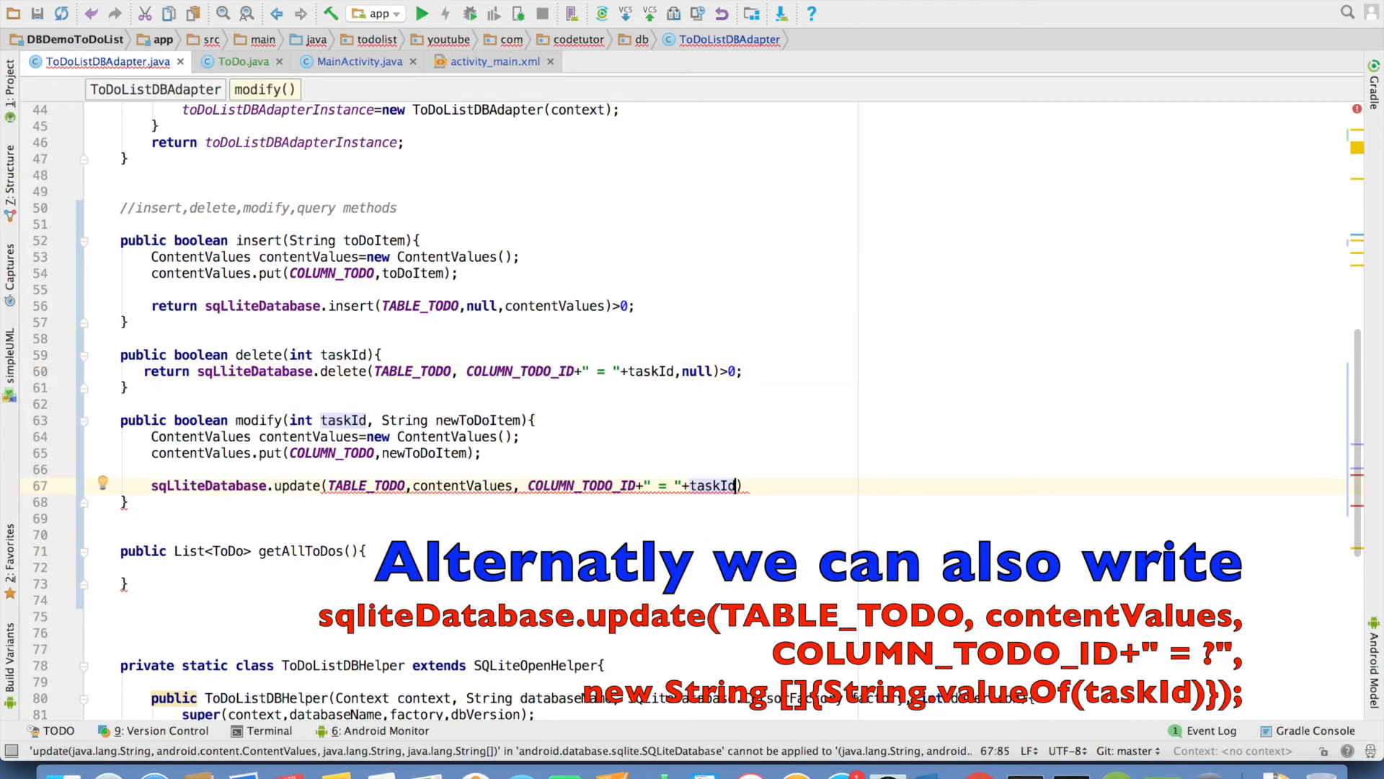
type(",null);")
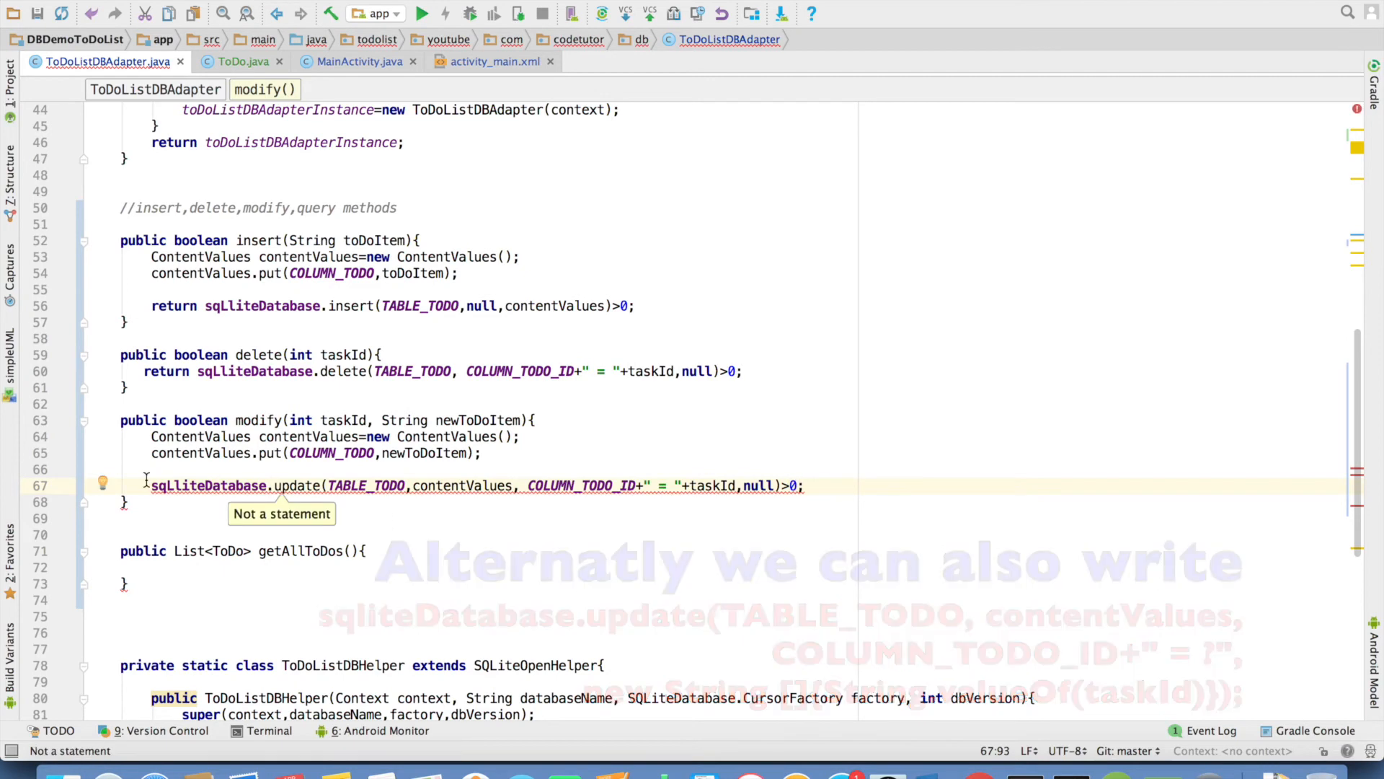
type("return")
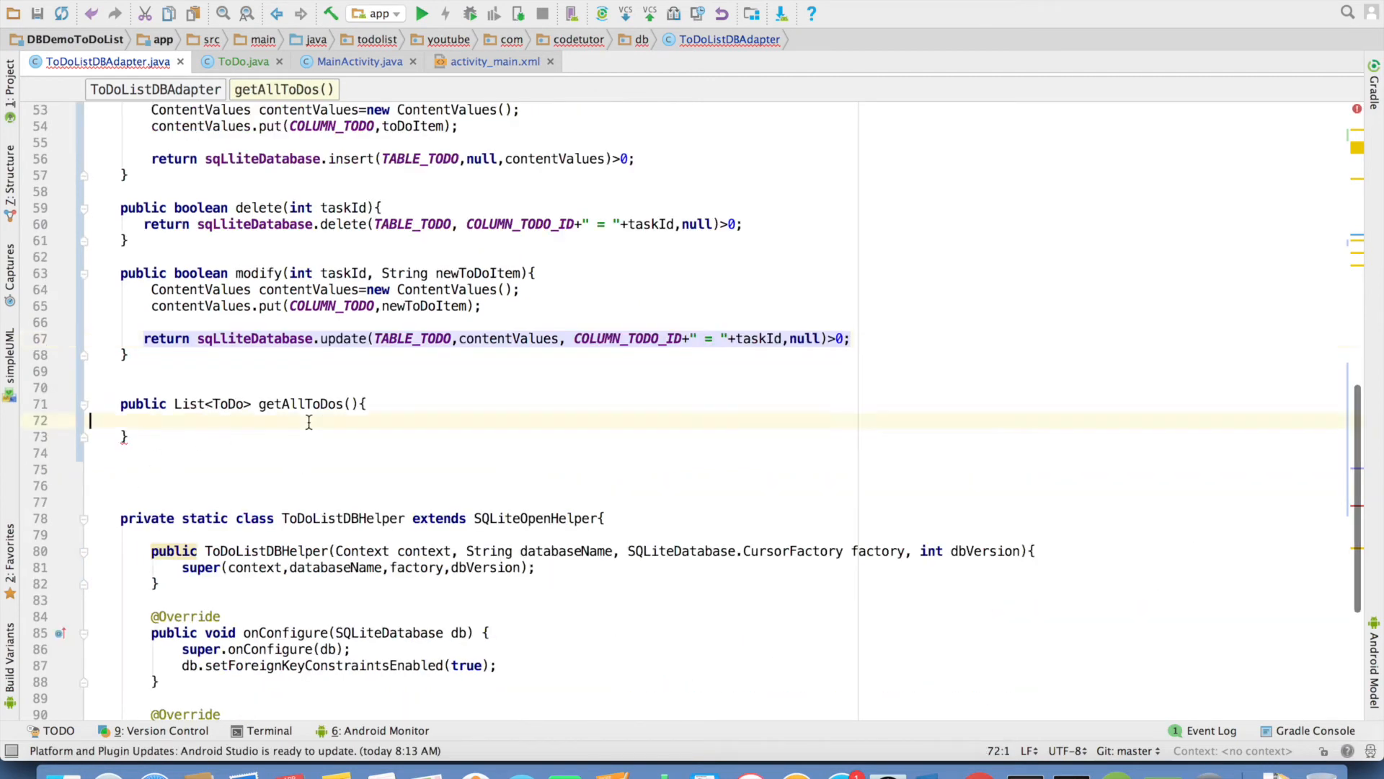
Step: Declare List<ToDo> toDoList = new ArrayList<ToDo>() in getAllToDos and begin a Cursor assignment
type("List")
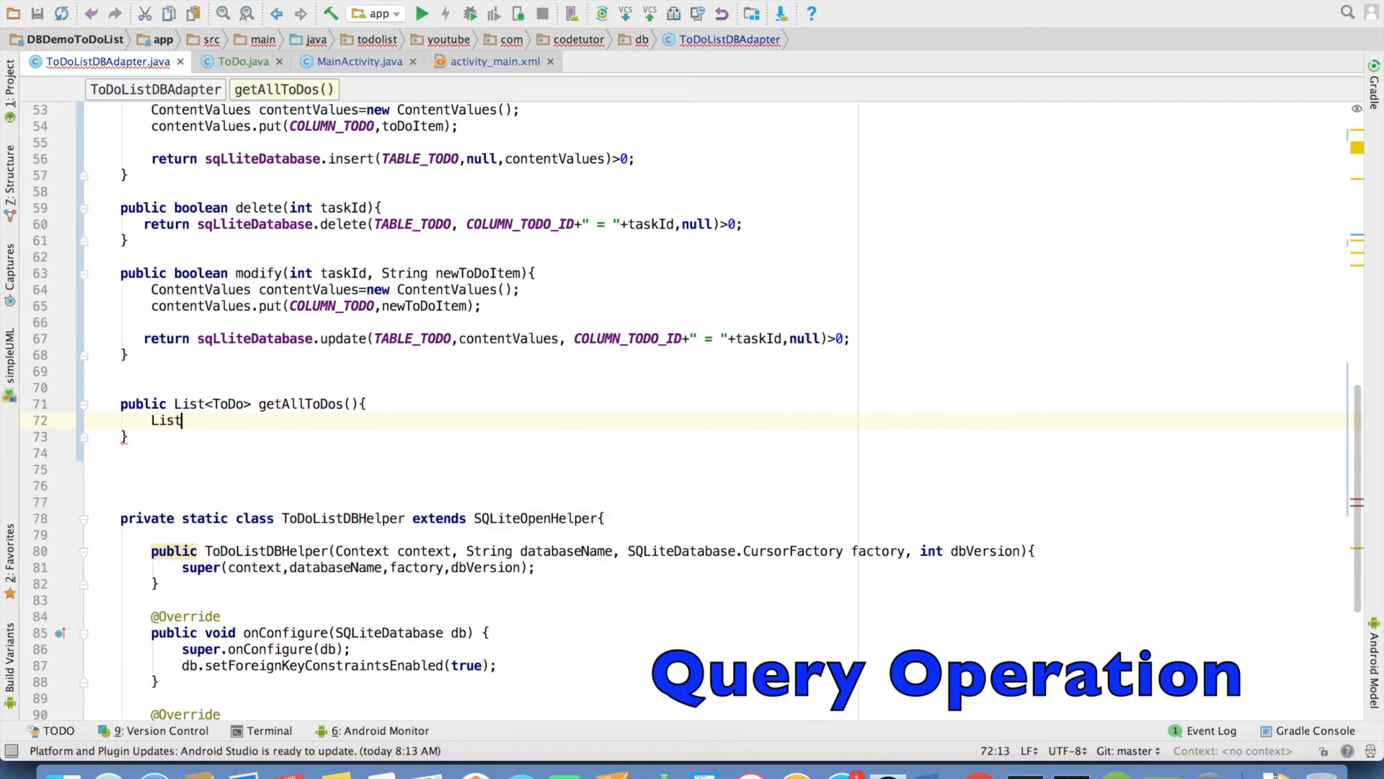
type("<ToDo>")
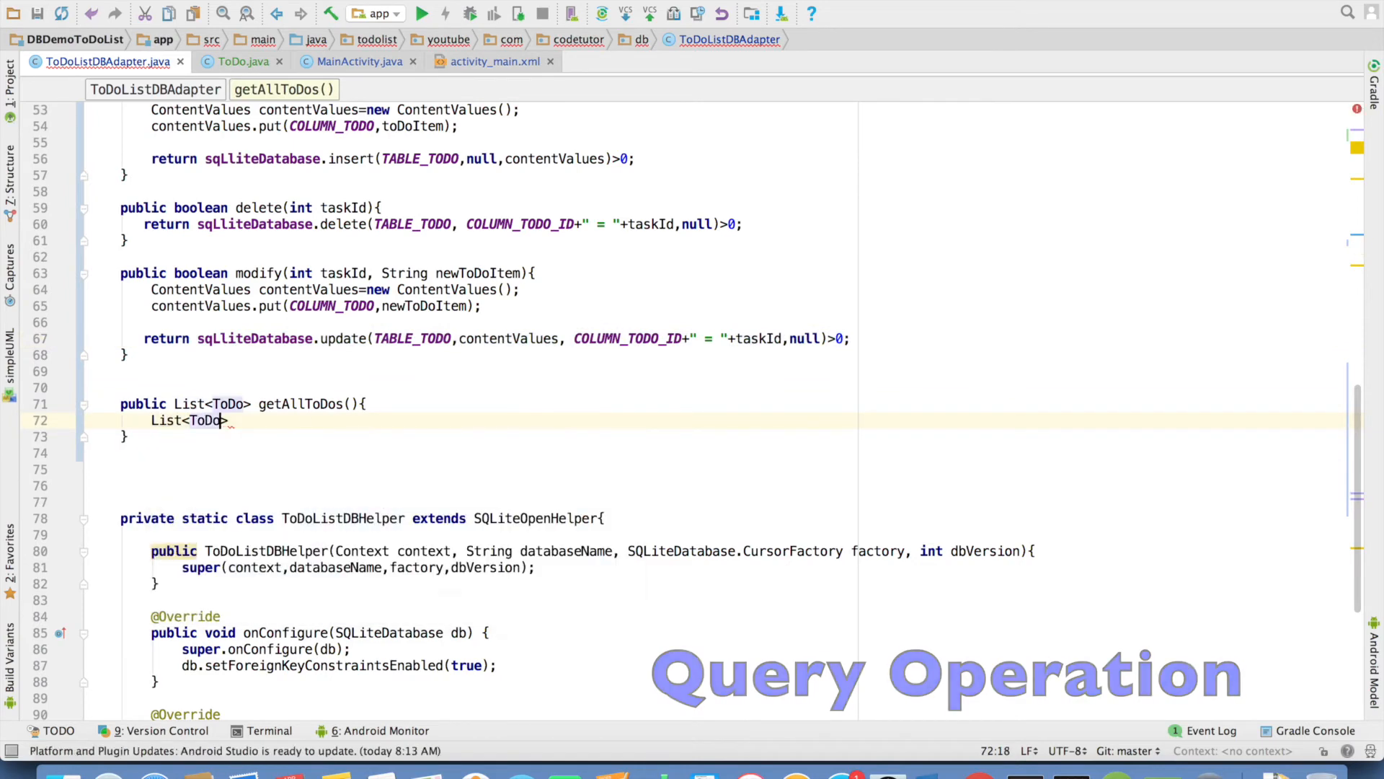
left_click(243, 61)
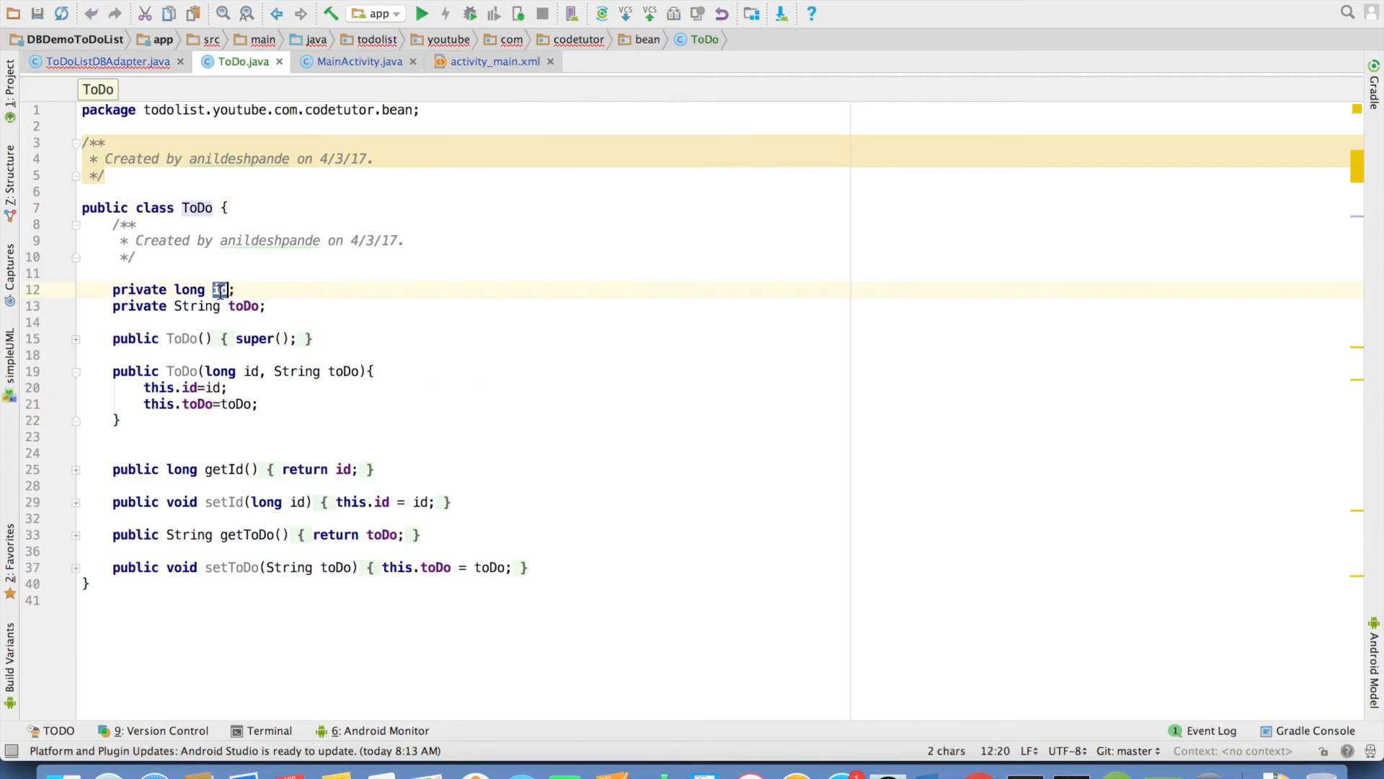
left_click(105, 61)
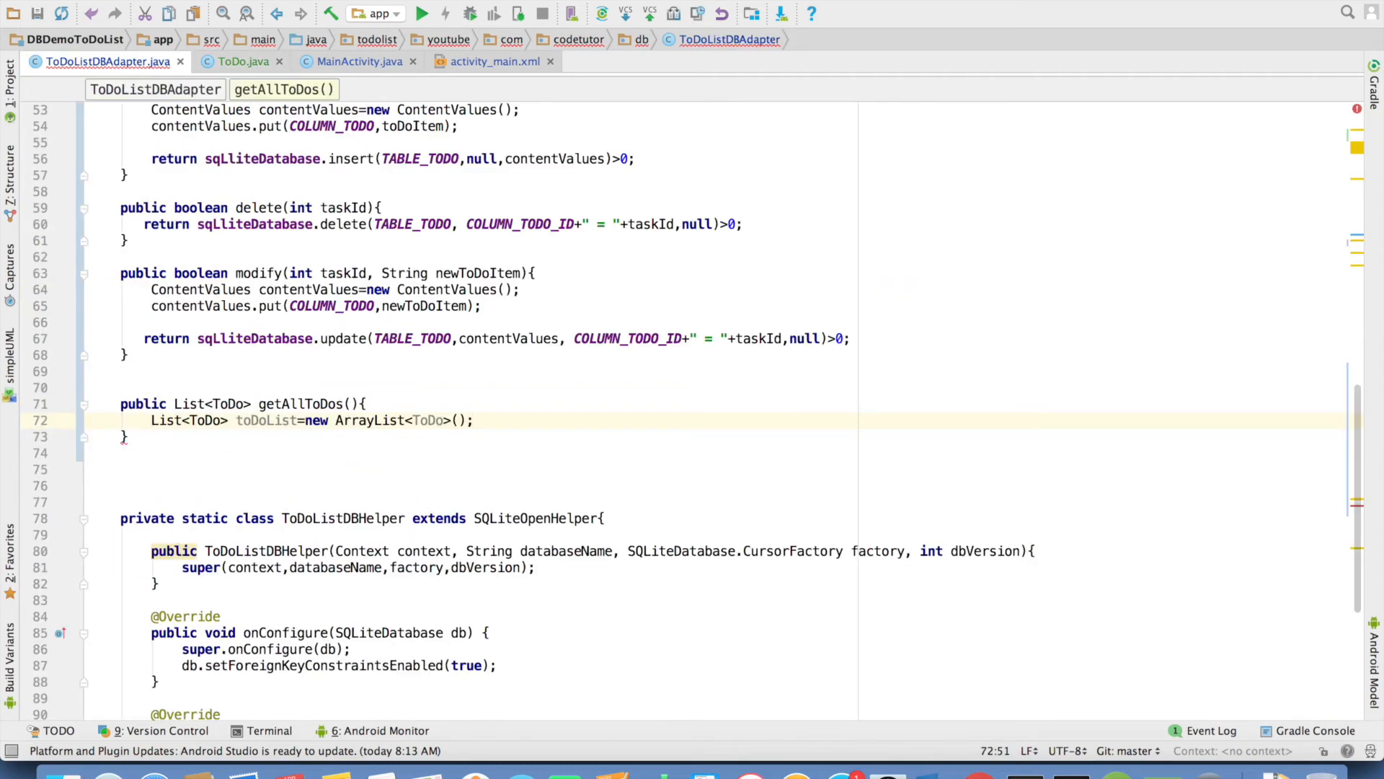
type("Cursor cursor=s")
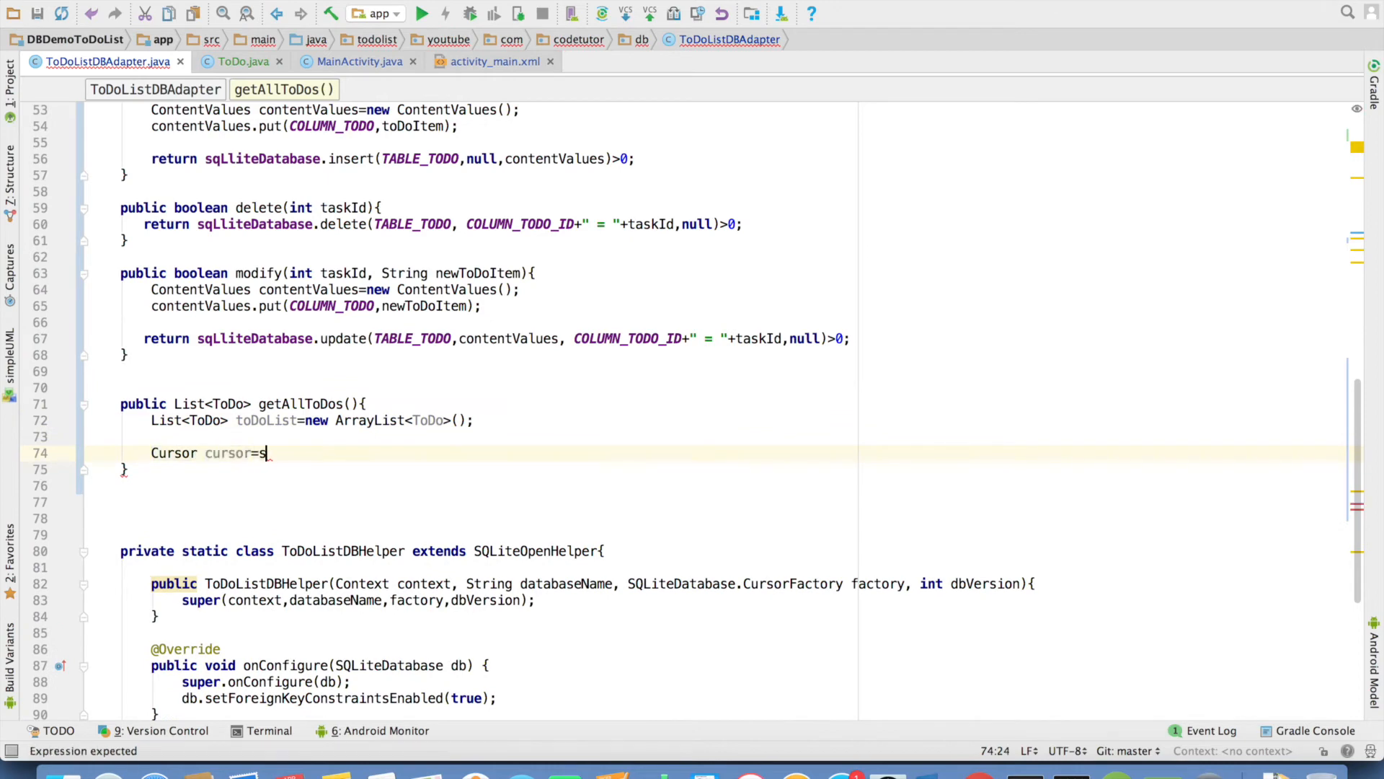
Step: Assign cursor from sqlliteDatabase.query(TABLE_TODO, new String[]{COLUMN_TODO_ID, COLUMN_TODO}, null, …, null)
type("qlliteDatabase.query(")
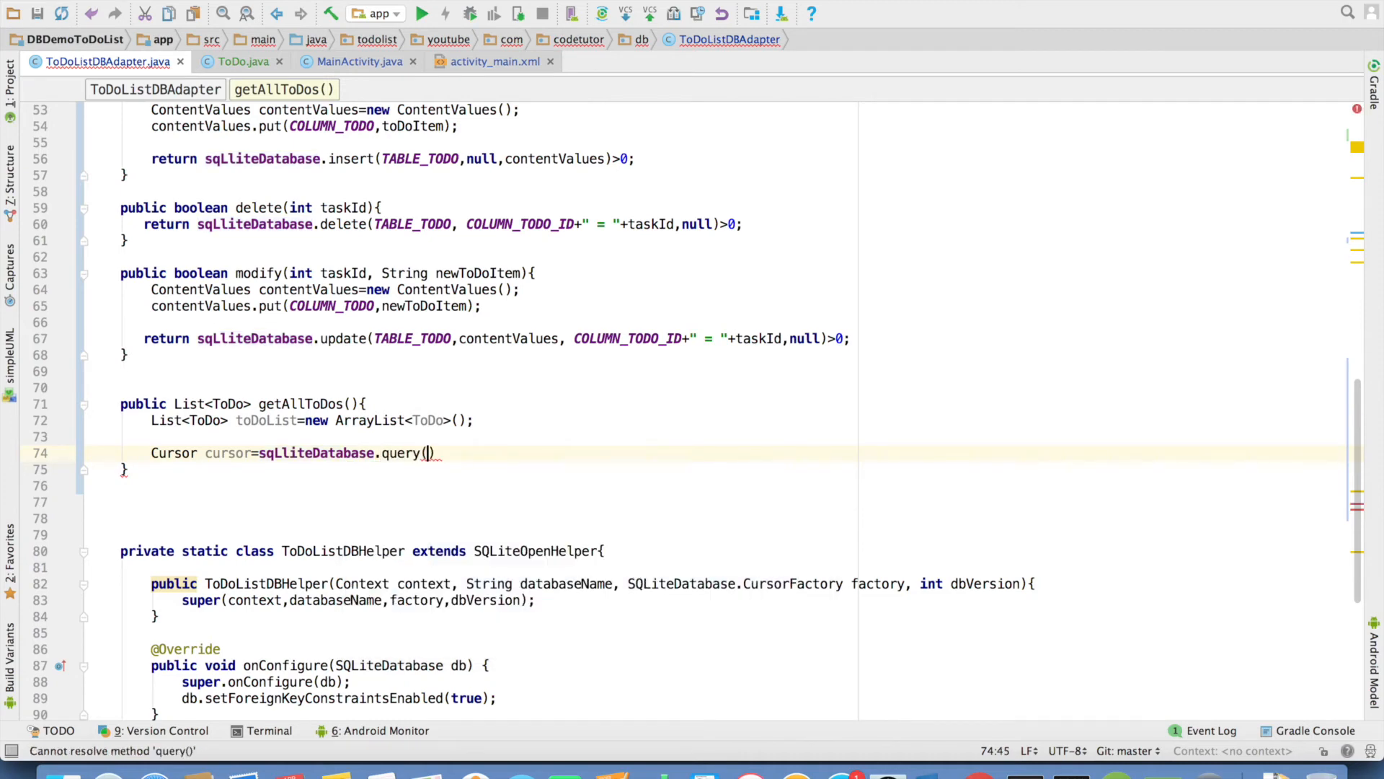
type("TABLE_TODO,")
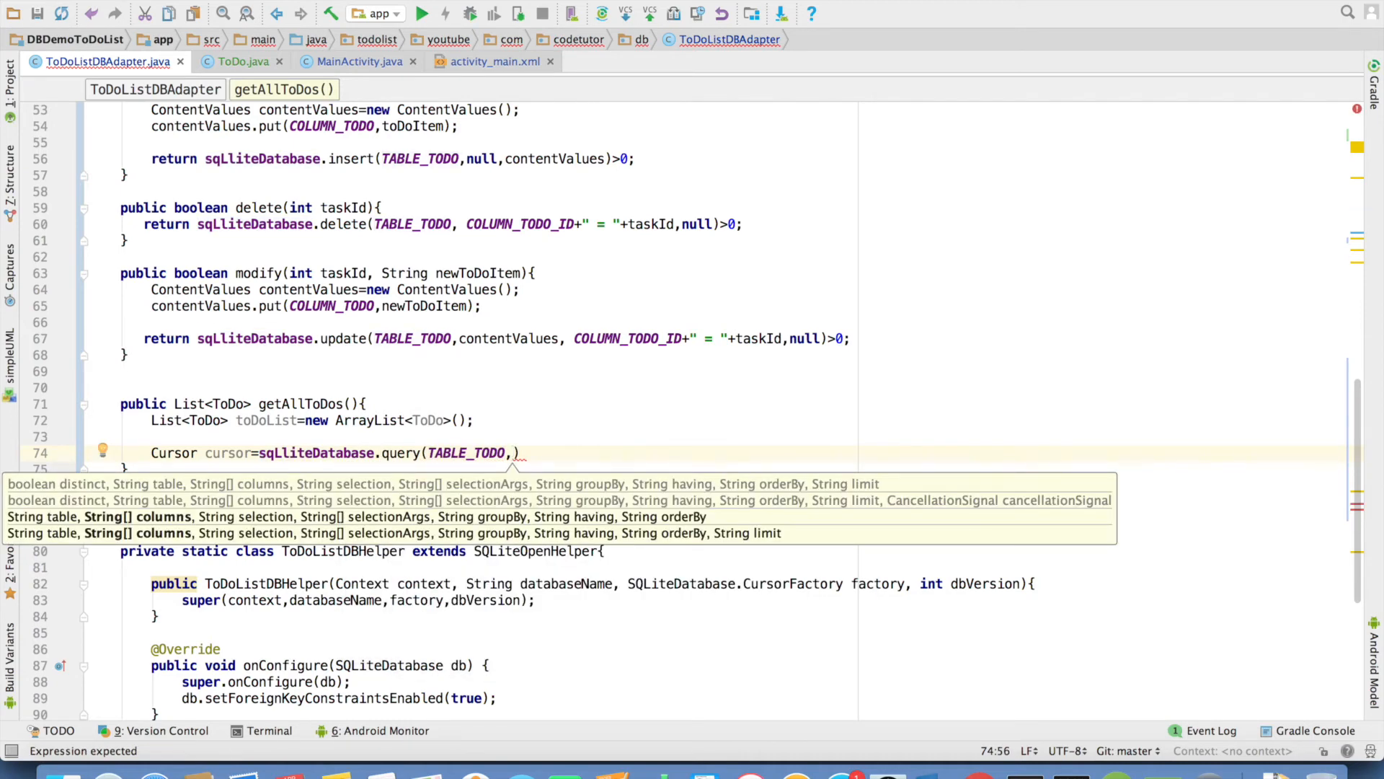
type("new String[]{}")
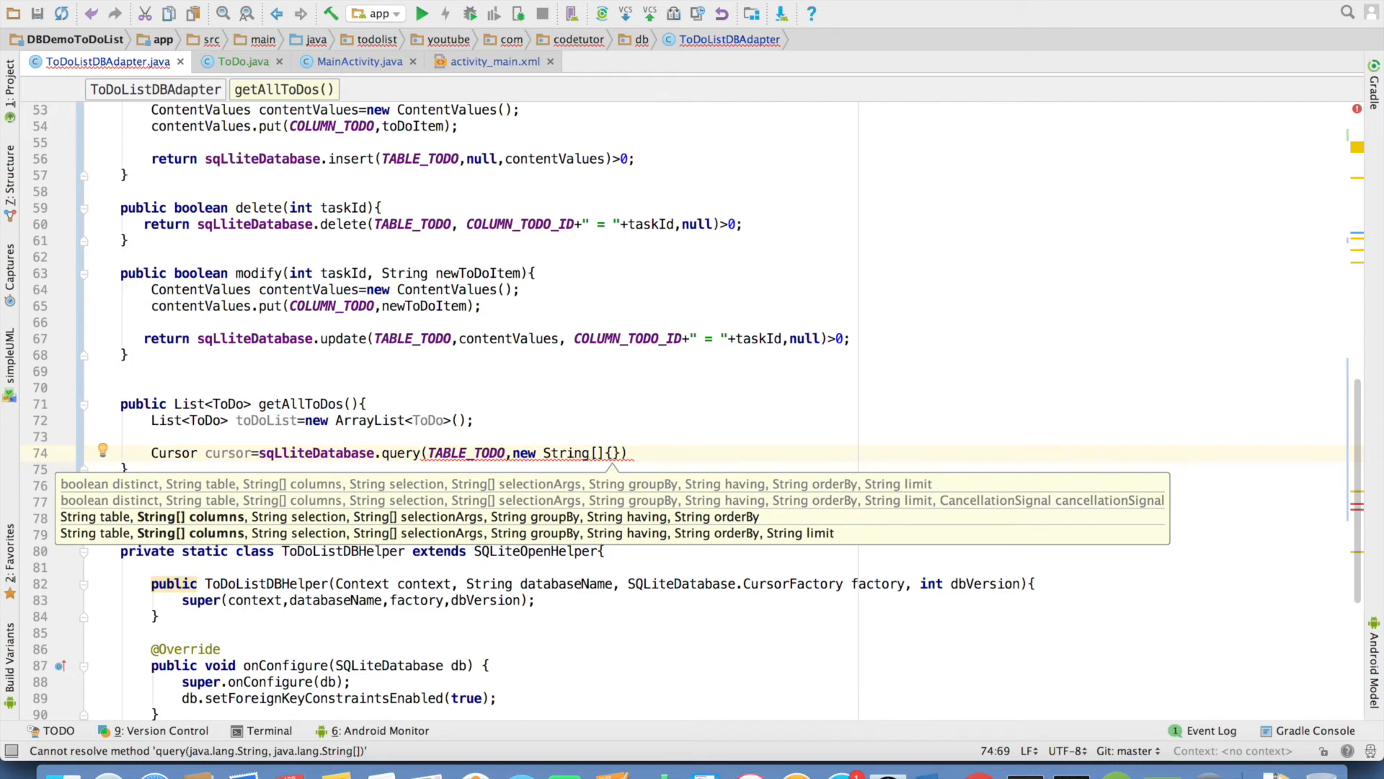
type("COLUMN_TODO_ID,COLUMN_TODO")
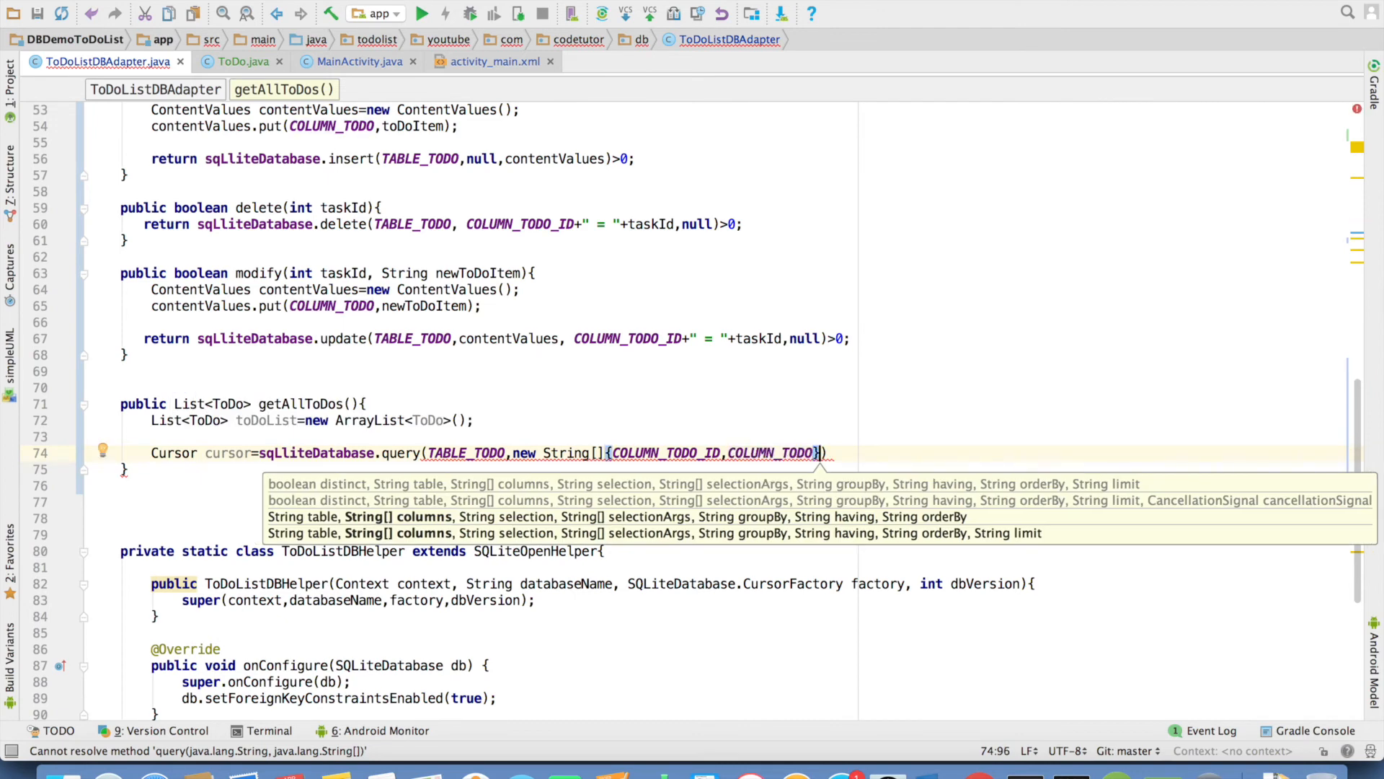
type(",")
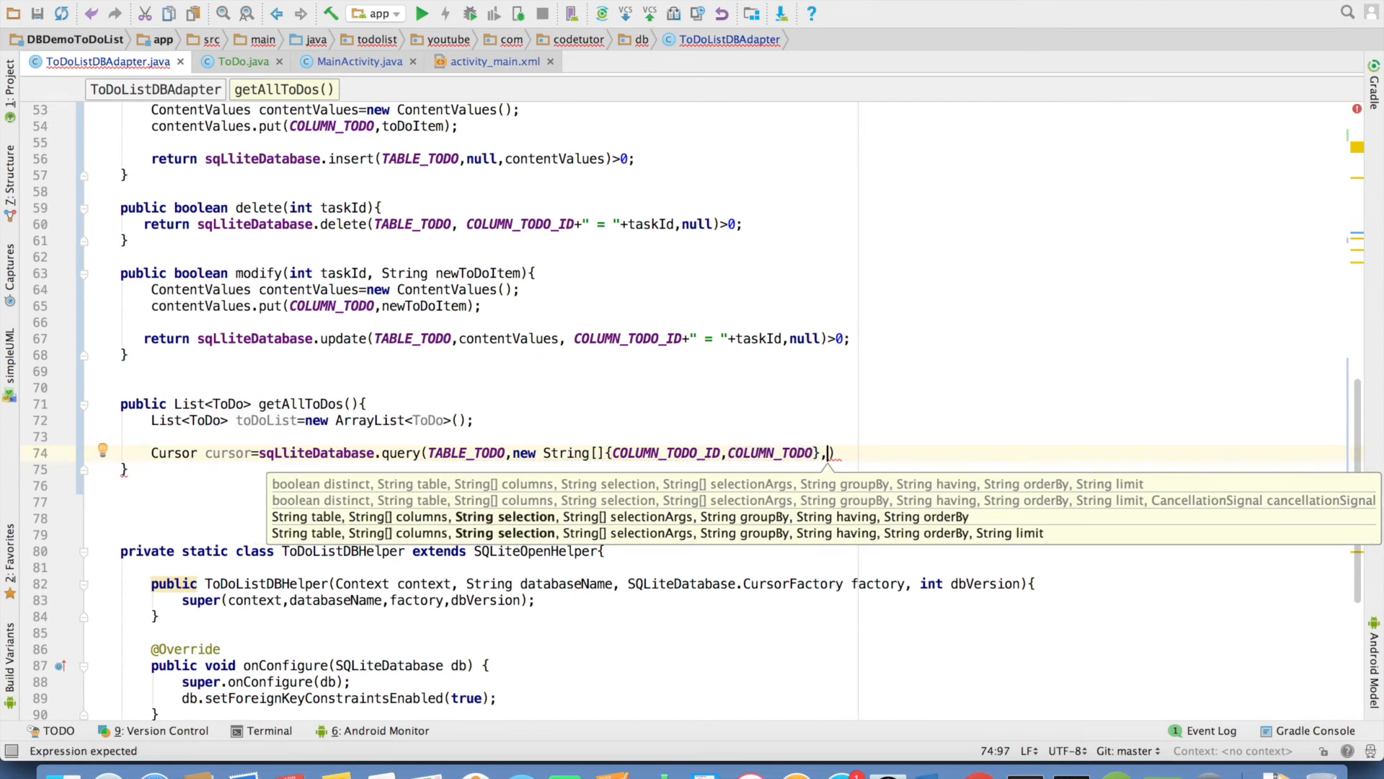
type("nul")
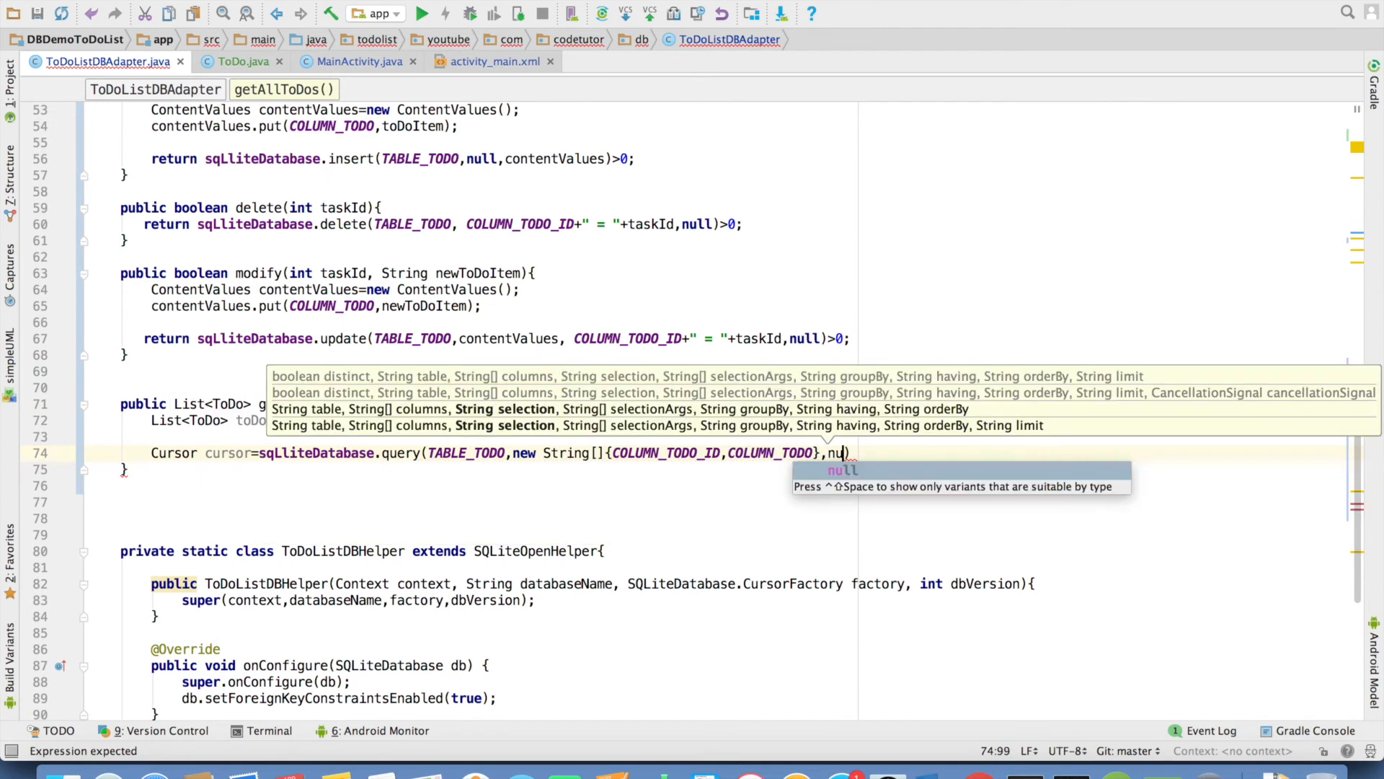
type(",null,")
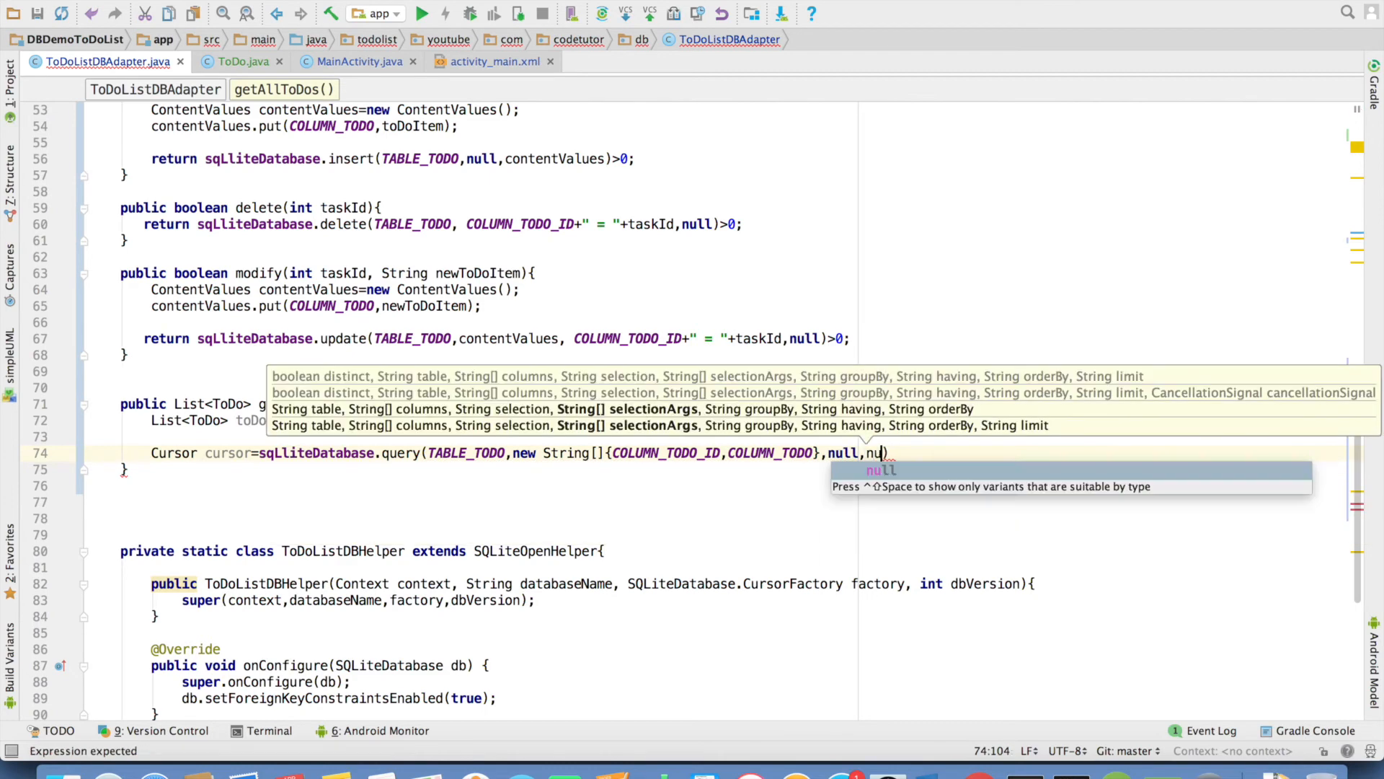
type("null,null,null,null")
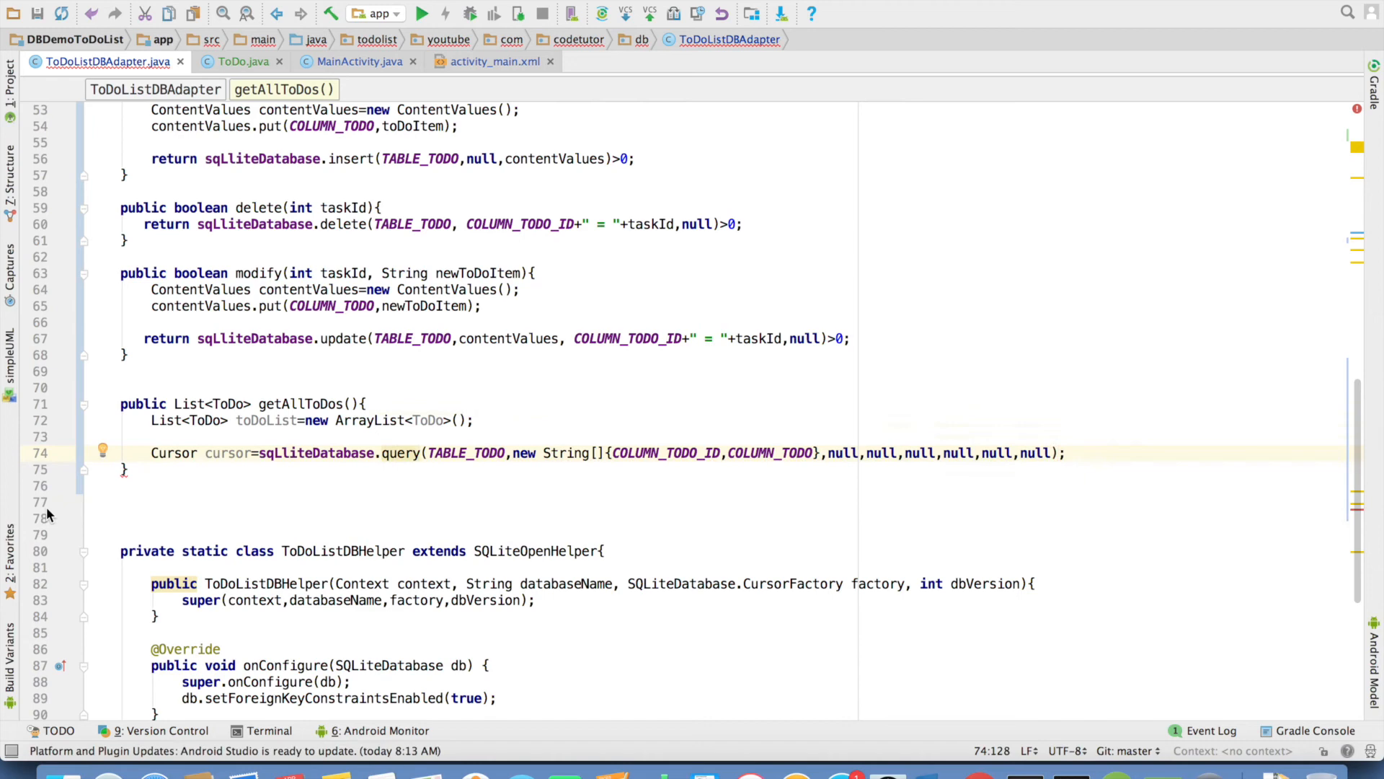
Step: Add if(cursor!=null & cursor.getCount()>0) guarding the row handling
type("if")
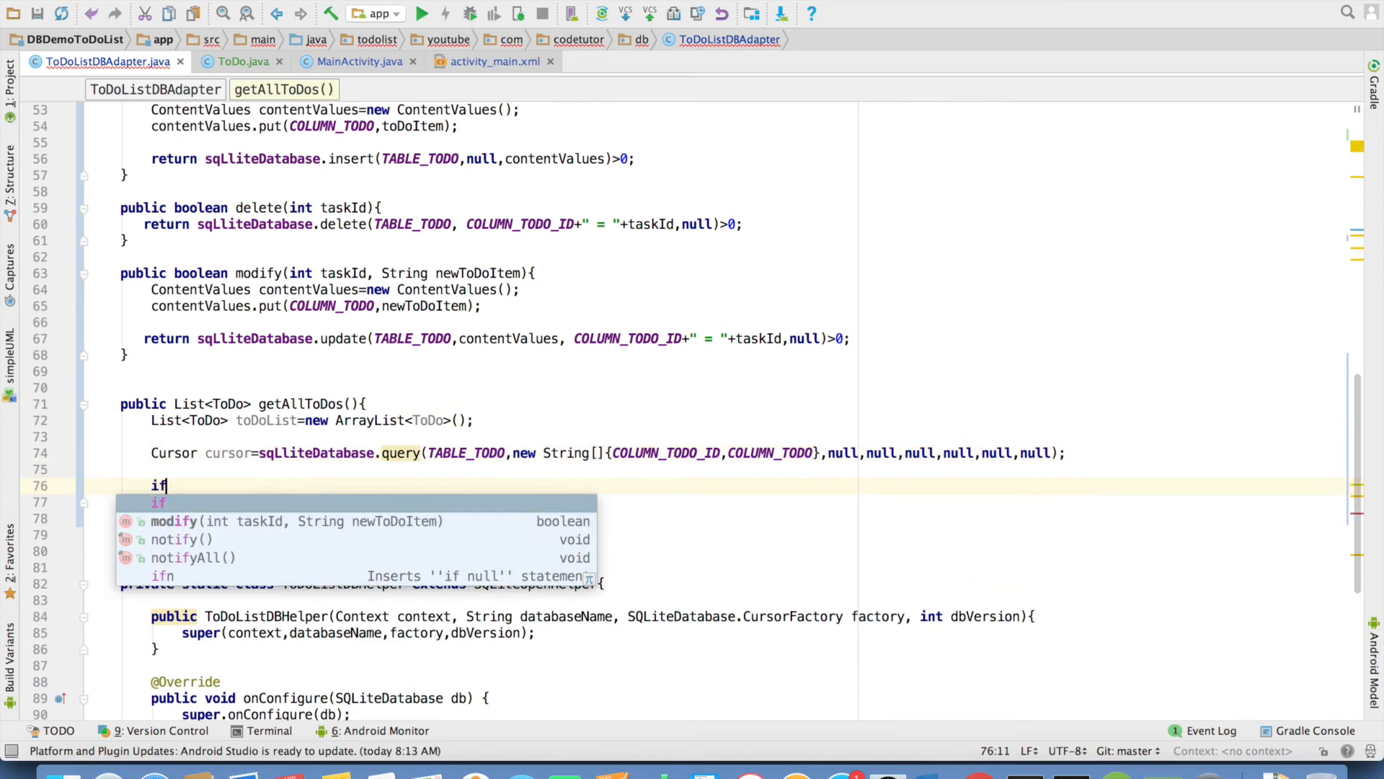
type("(cursor!=n")
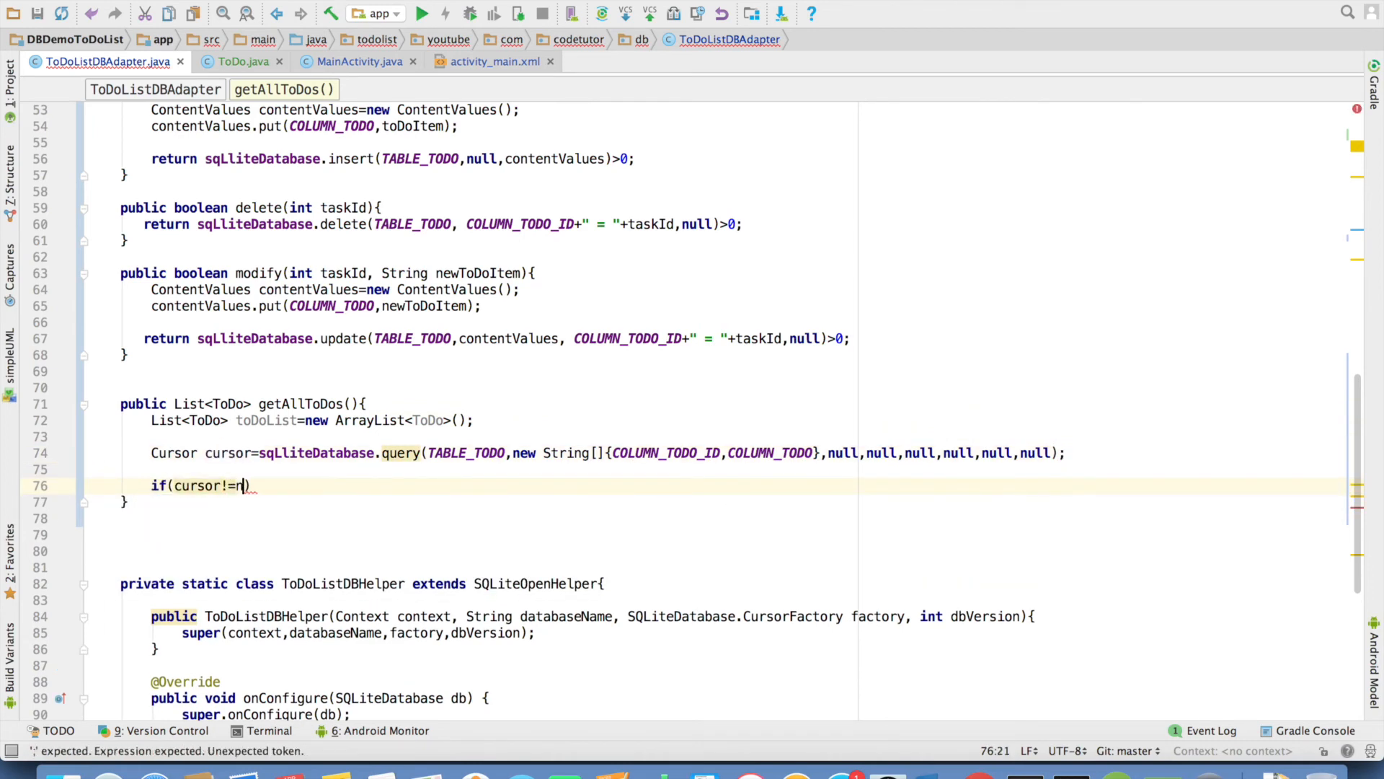
type("ull &cursor.getCount(")
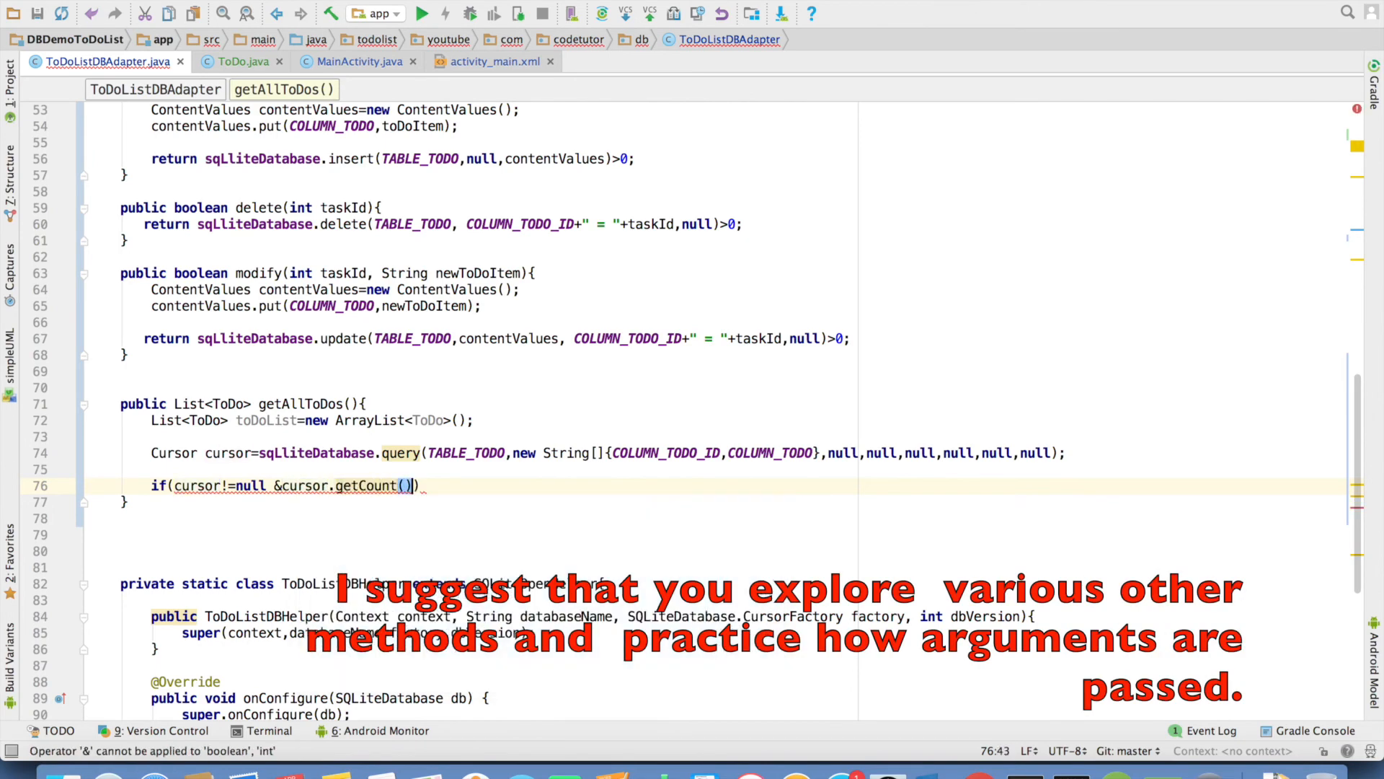
type(">0")
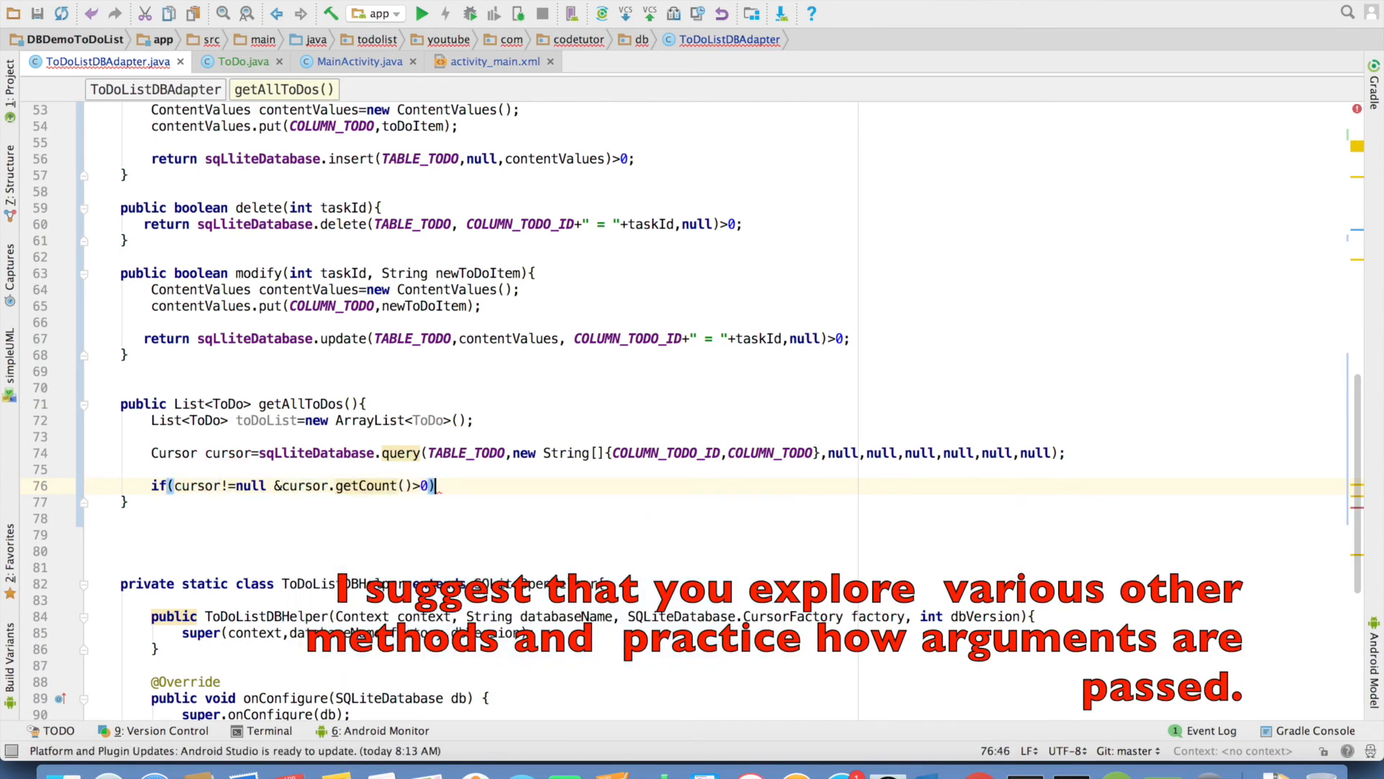
type("{")
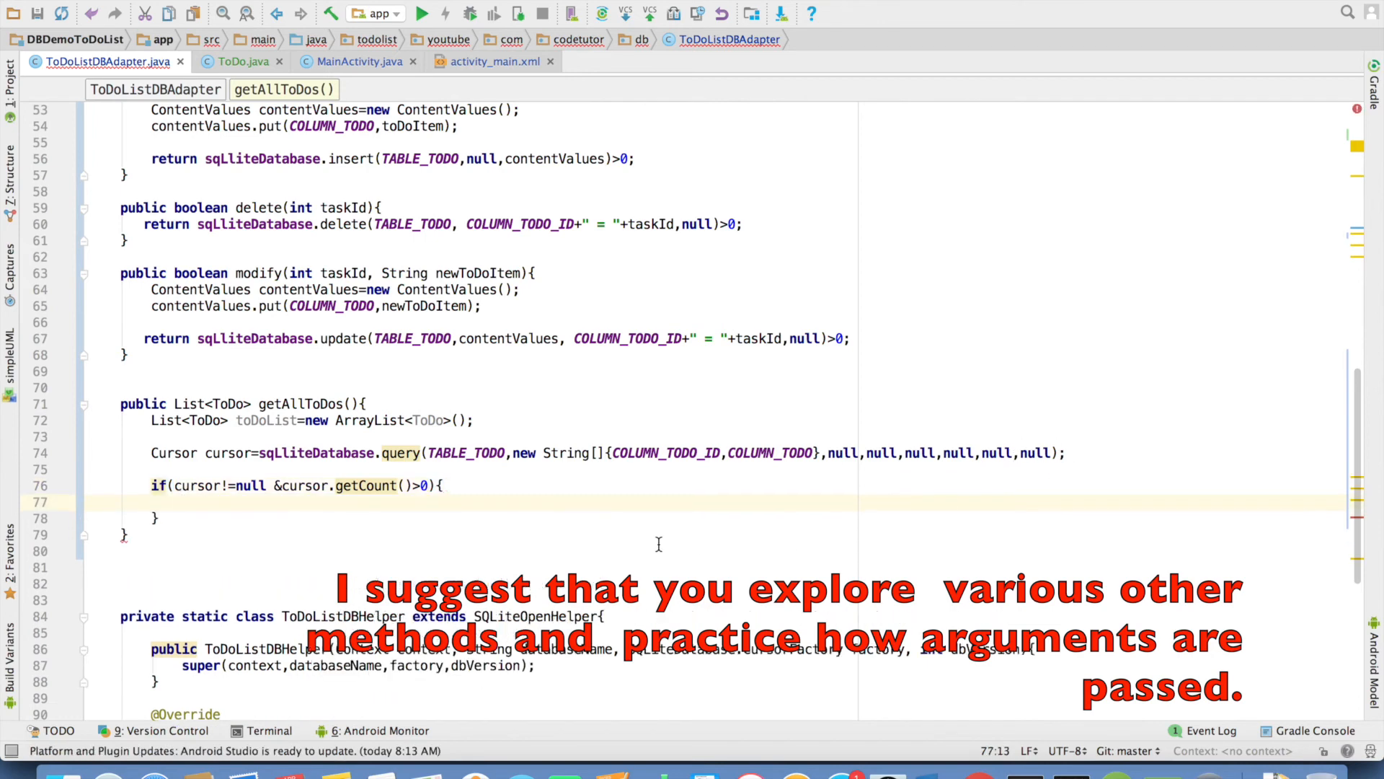
Step: Add a while(cursor.moveToNext()) loop inside the guard
type("while(")
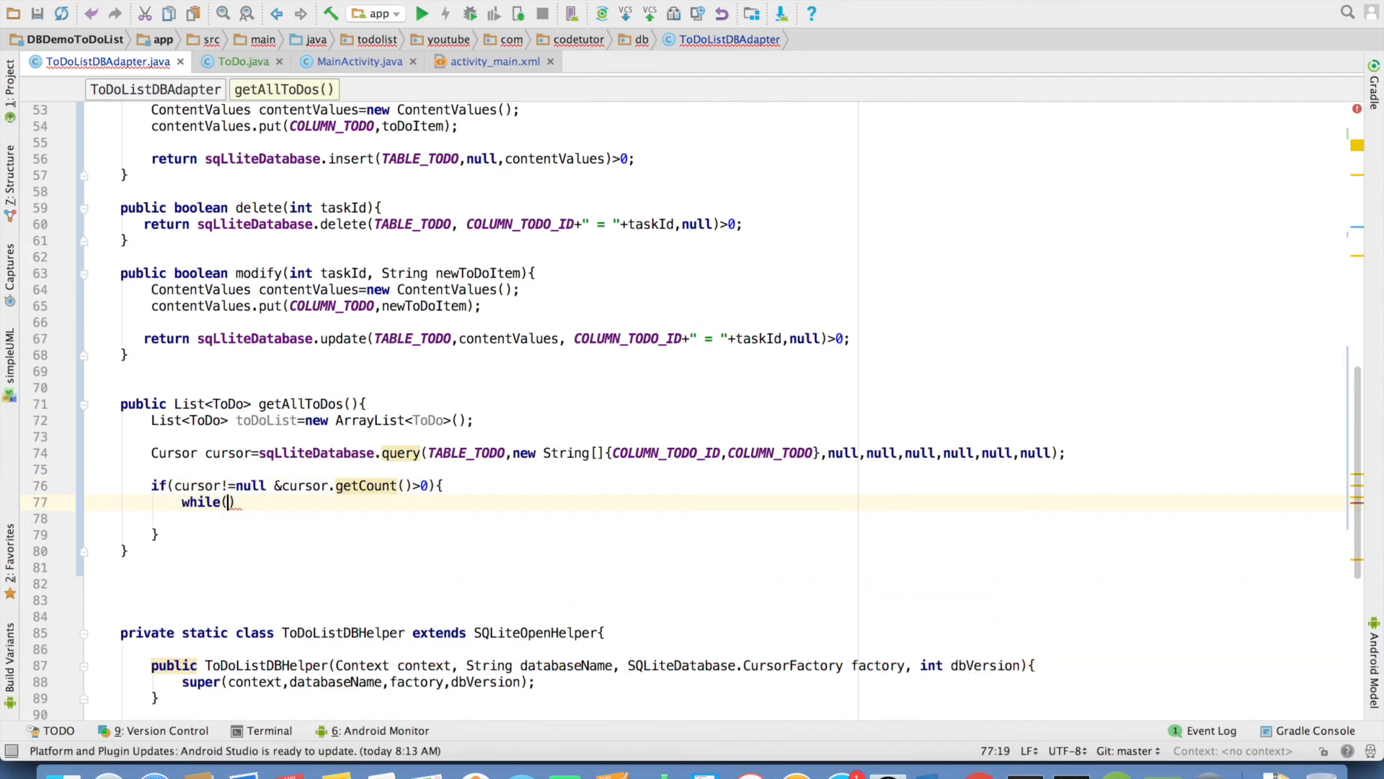
type("cursor.")
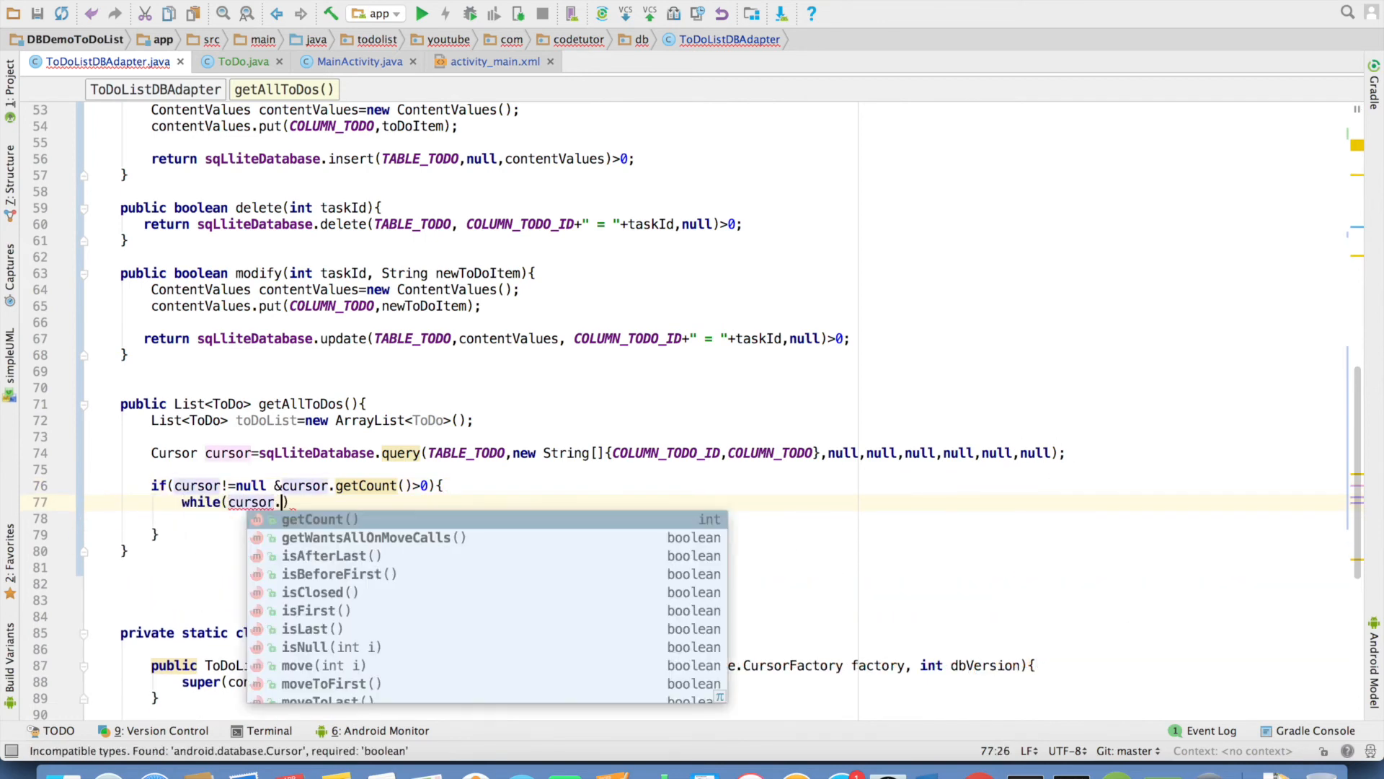
type("mo")
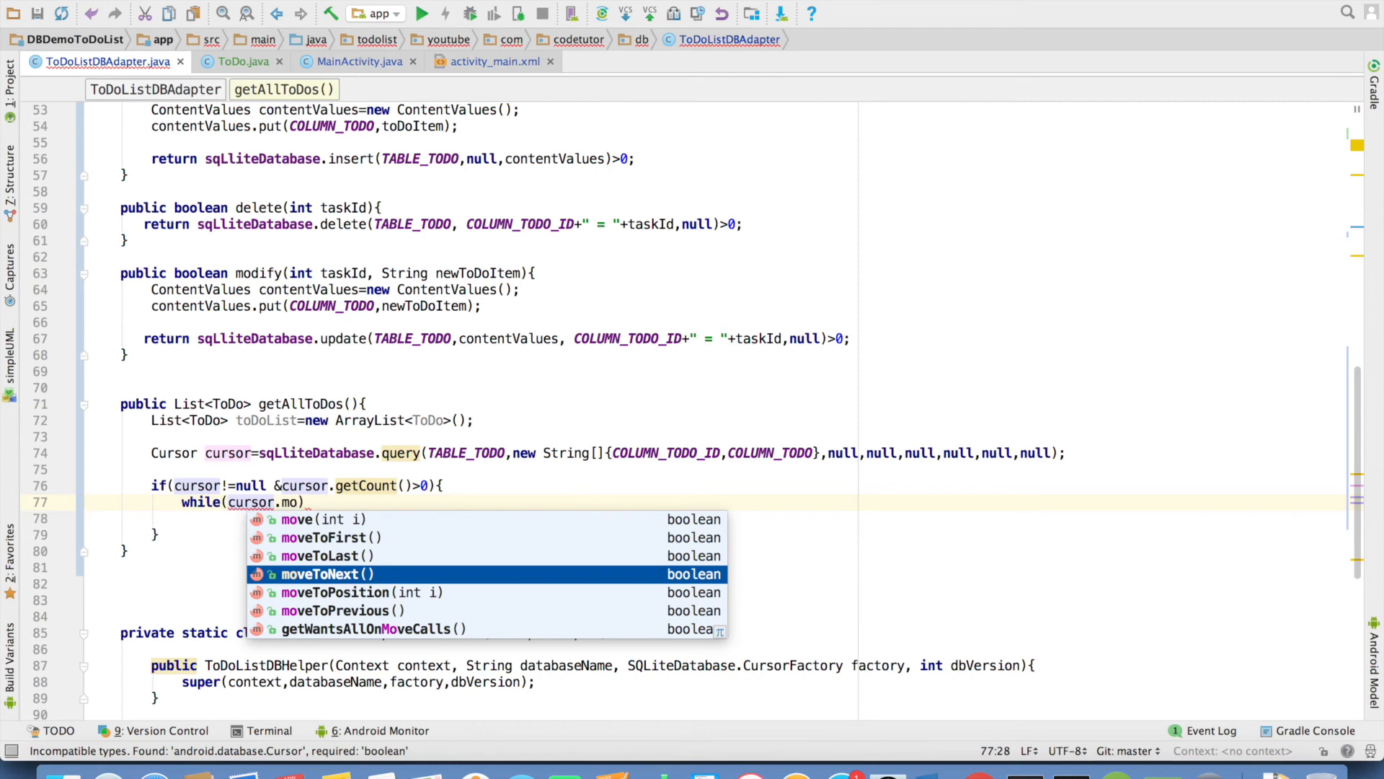
left_click(329, 573)
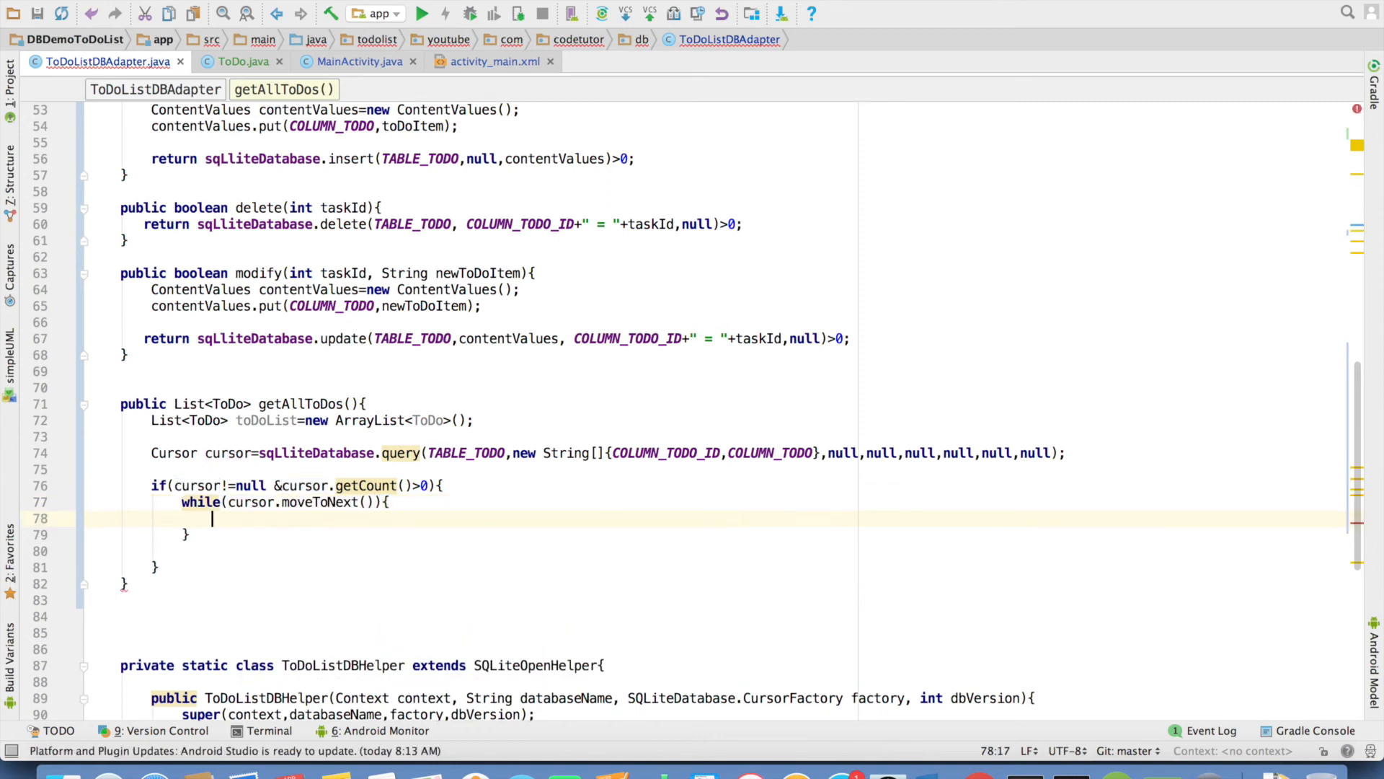
Step: Write ToDo toDo = new ToDo(cursor); inside the while loop
type("ToDo toDo=new ToDo();")
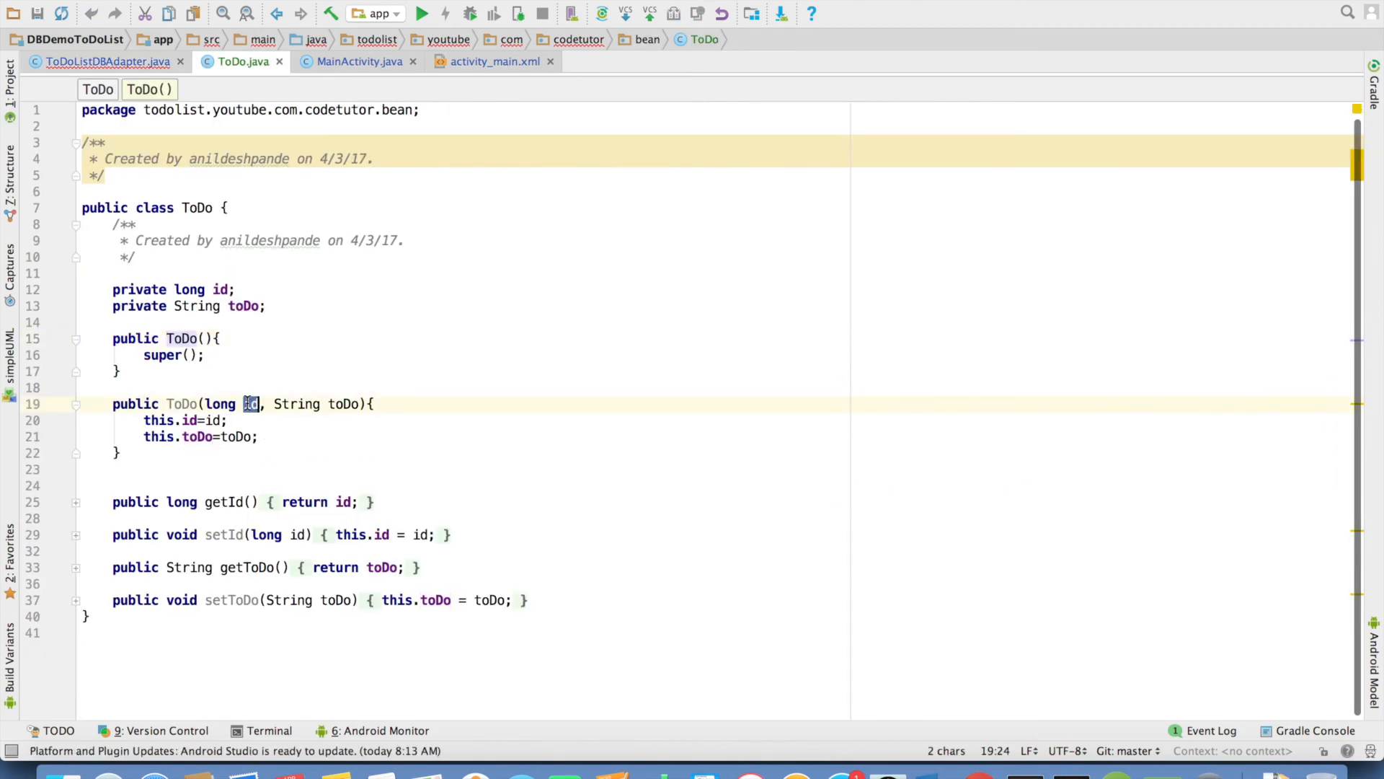
left_click(108, 60)
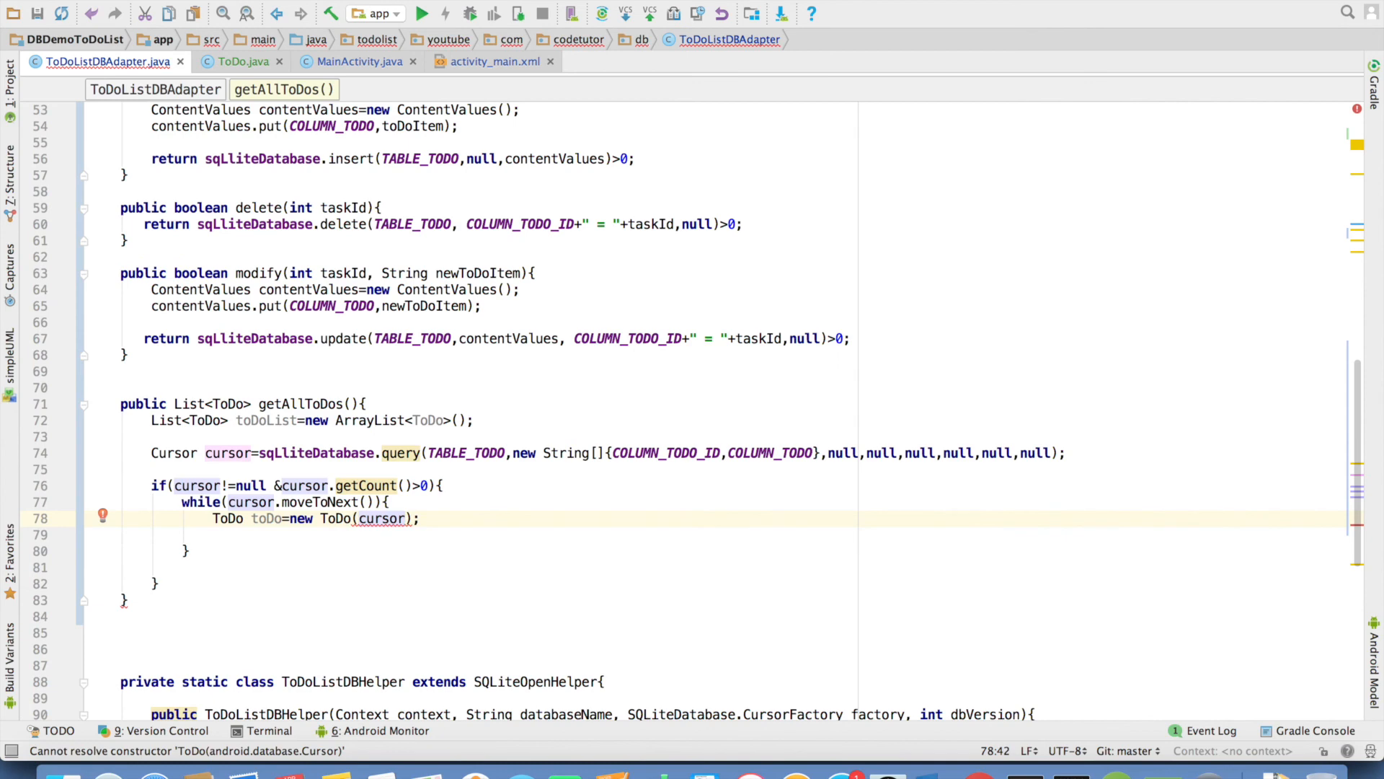
Step: Build each ToDo from cursor.getLong(0) and cursor.getString(1)
type(".get")
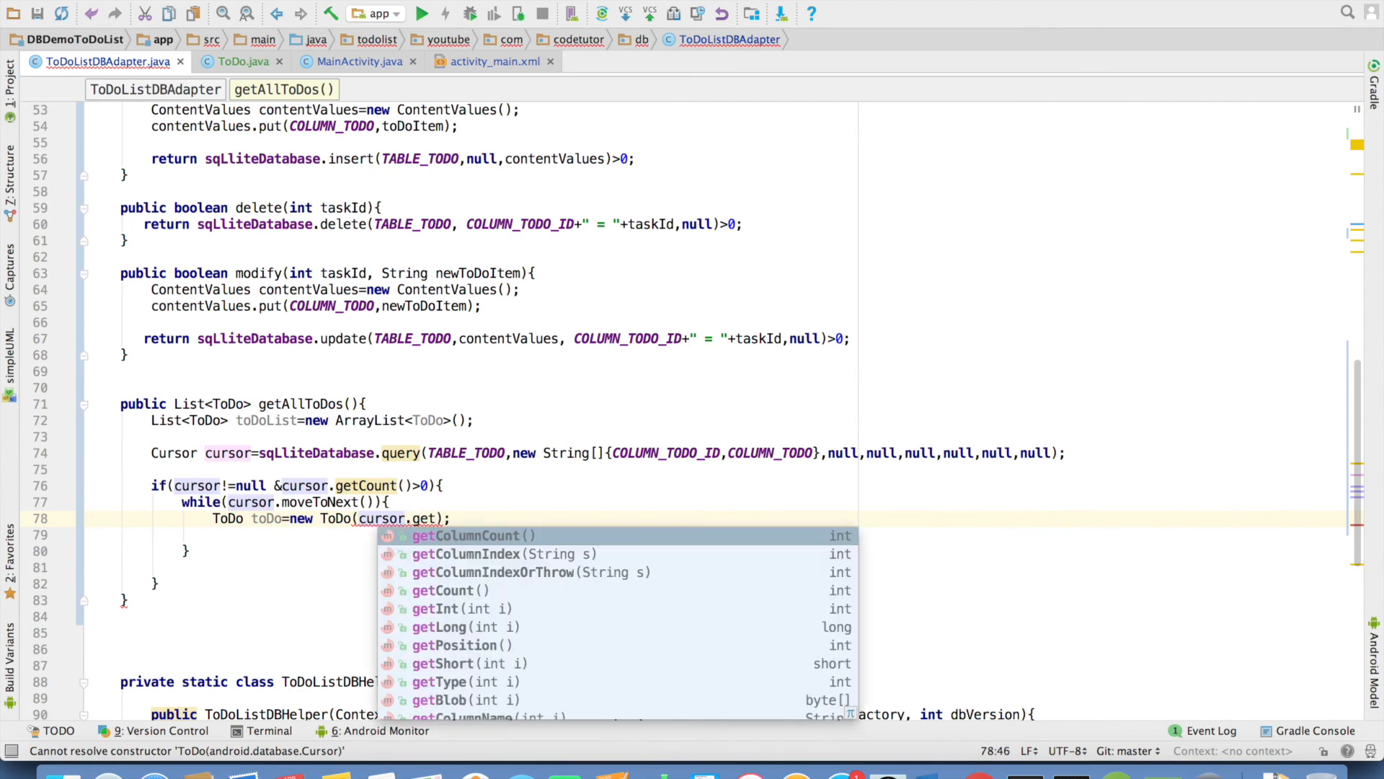
left_click(450, 628)
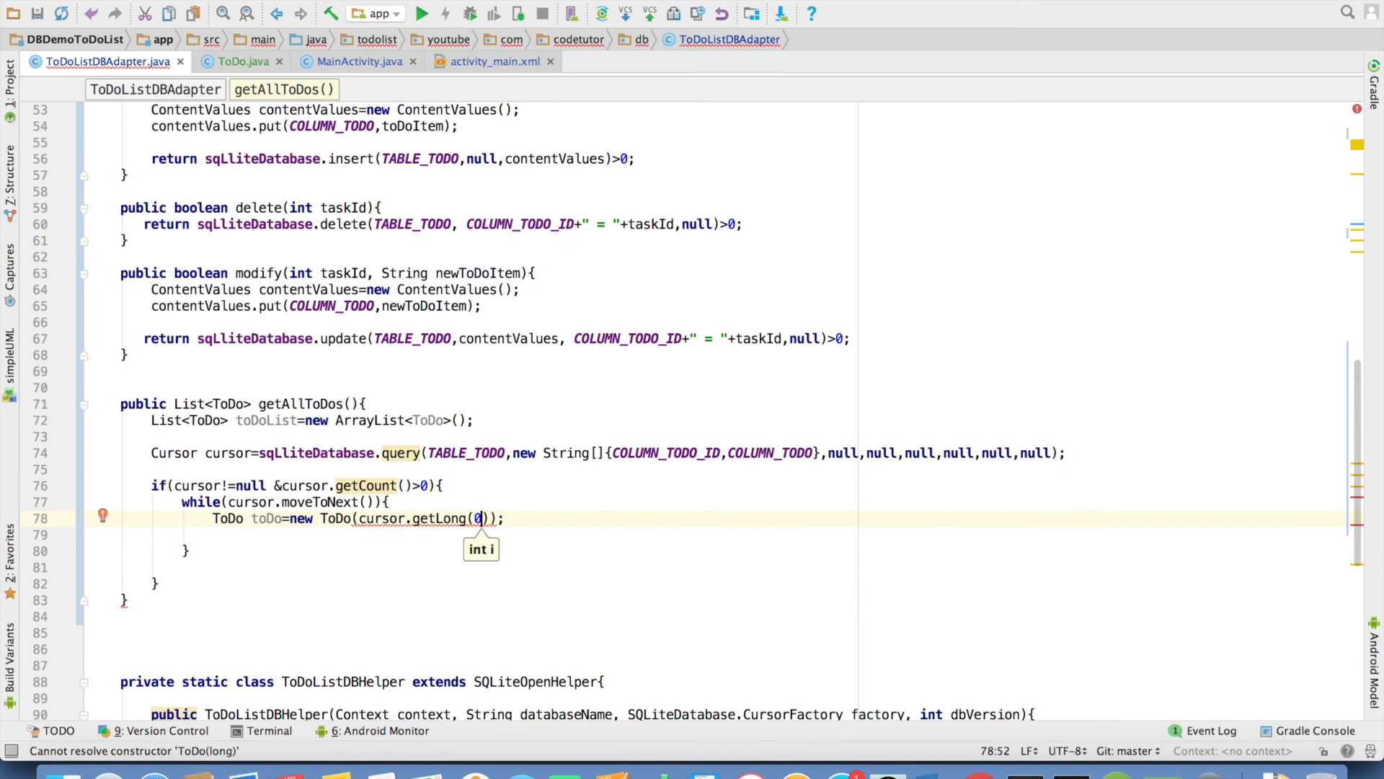
type(",cursor")
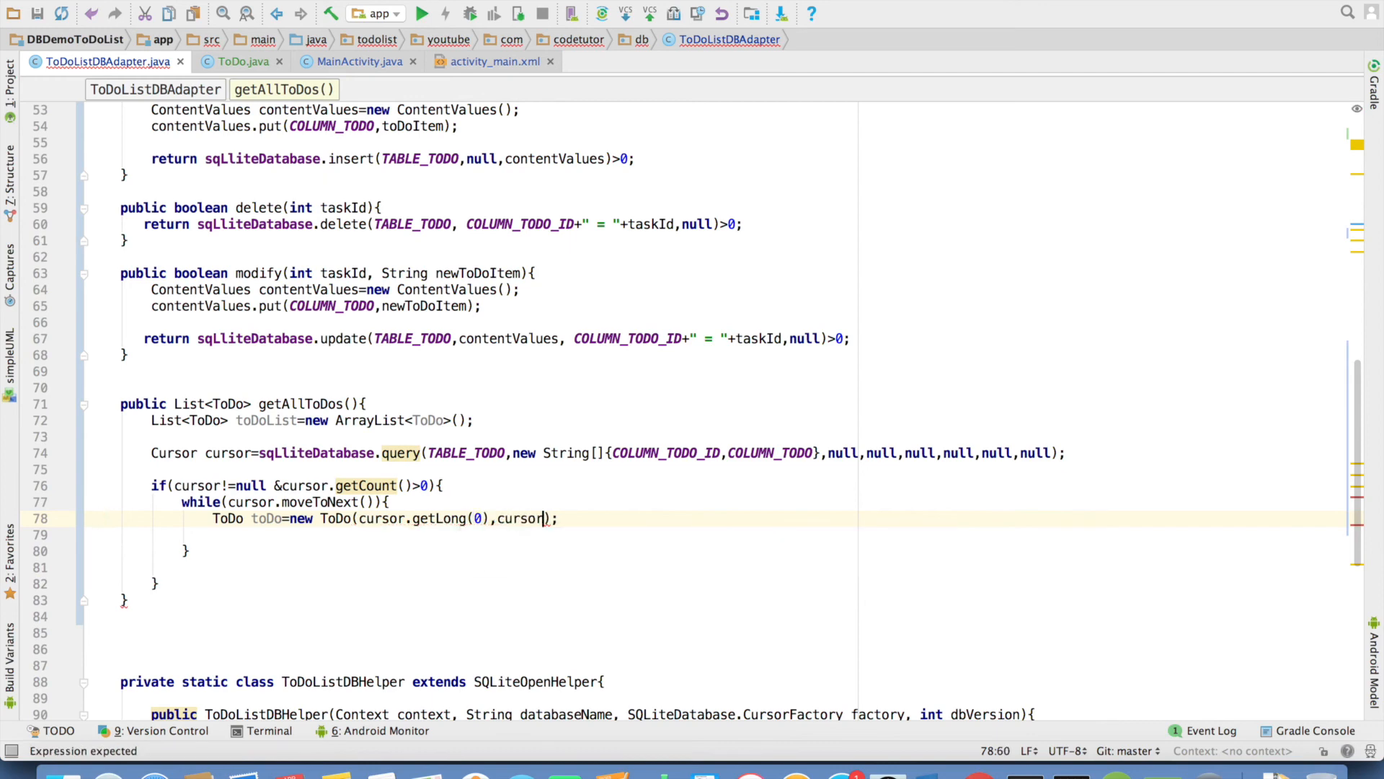
type(".getString(")
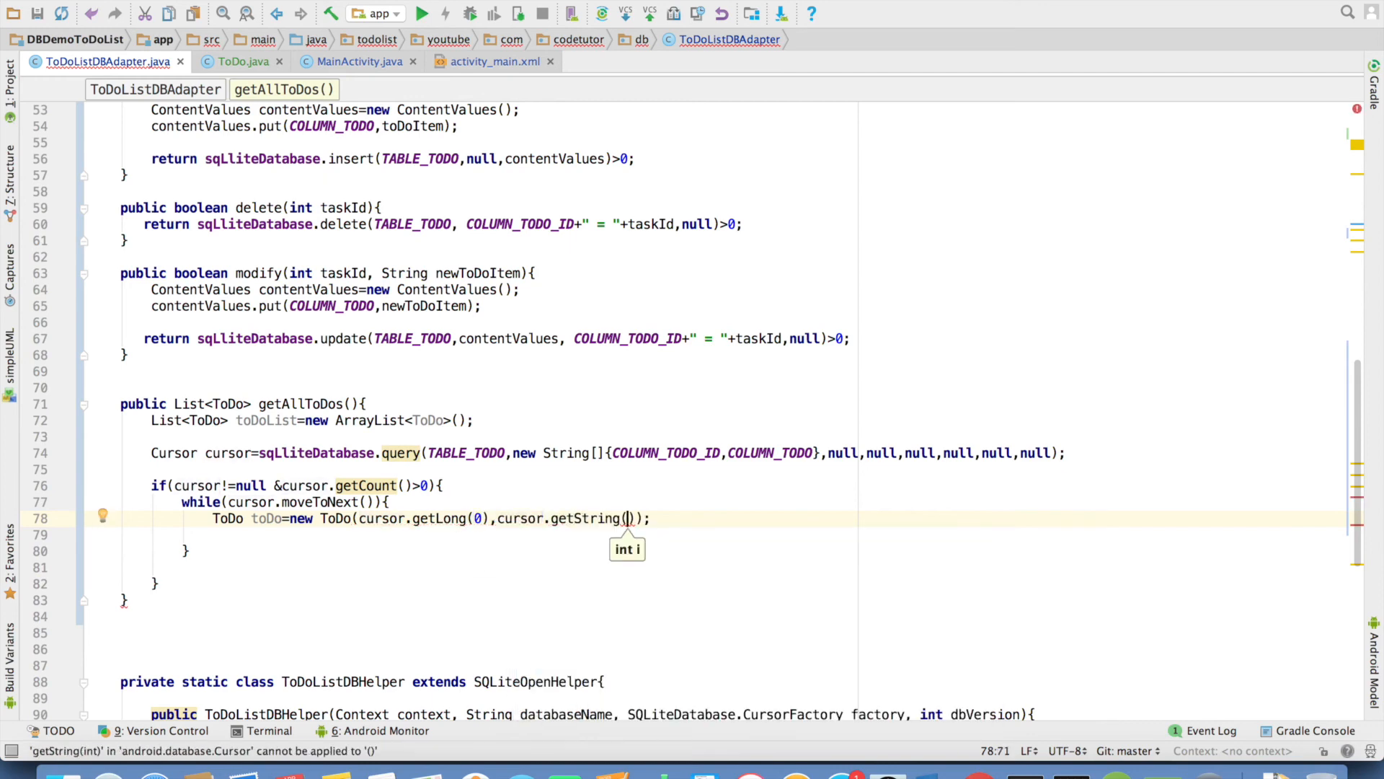
type("1")
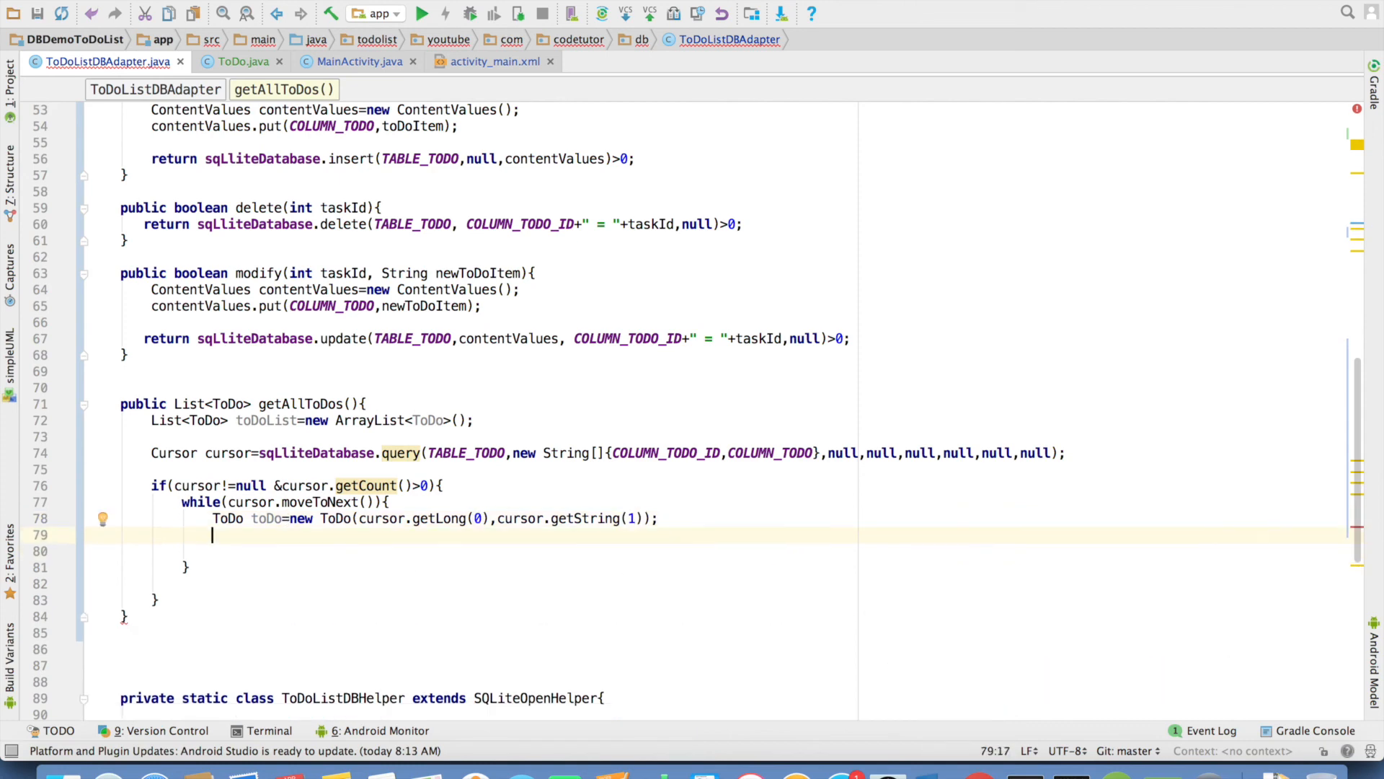
Step: Add toDo to toDoList inside the loop and return toDoList
type("toDoList.add(toDo);")
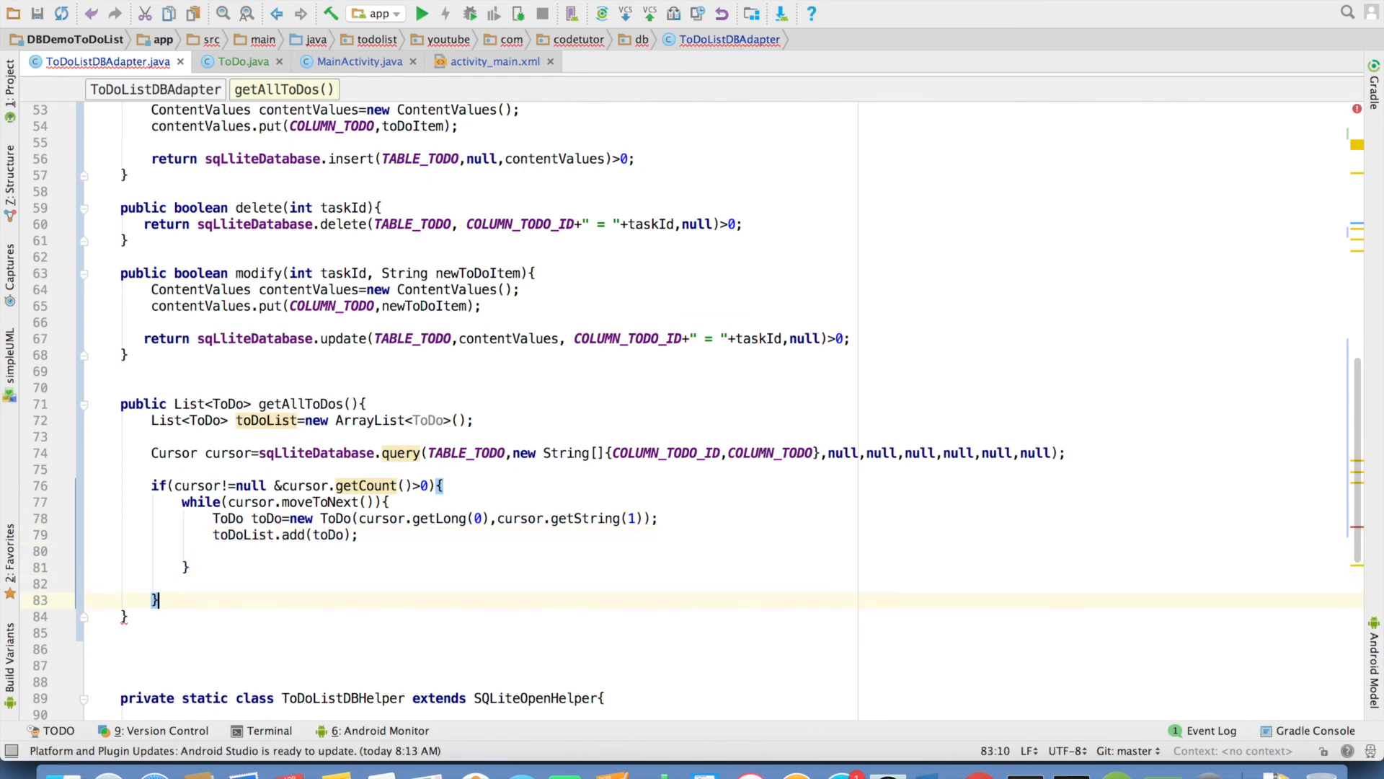
type("return toDoList")
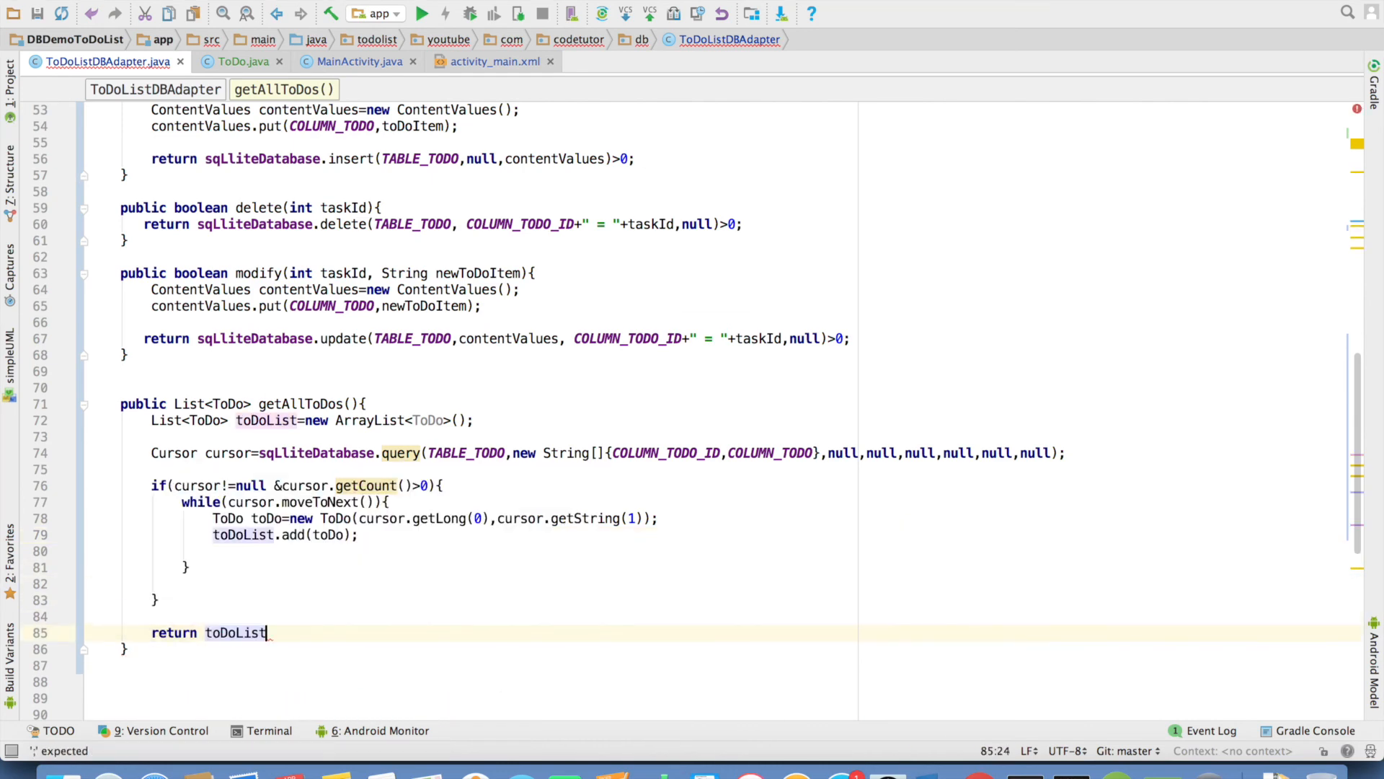